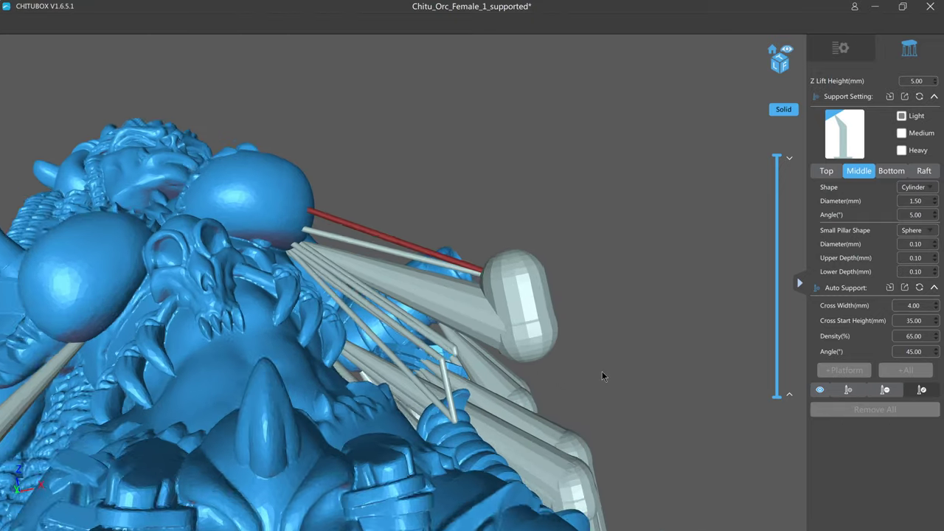
Step: Orbit around the chest supports to inspect them from below and the side
{"action": "left_click_drag", "start_coordinate": [603, 376], "coordinate": [498, 356]}
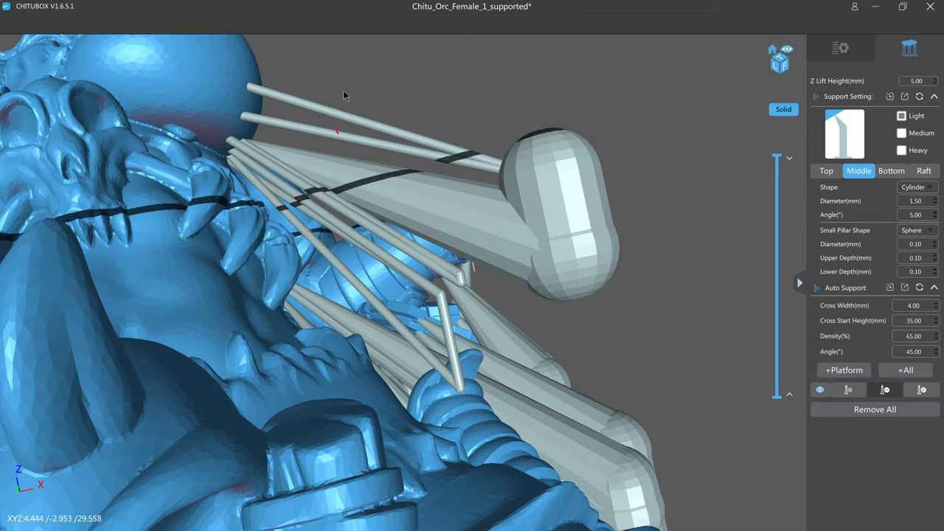
{"action": "left_click_drag", "start_coordinate": [342, 96], "coordinate": [298, 206]}
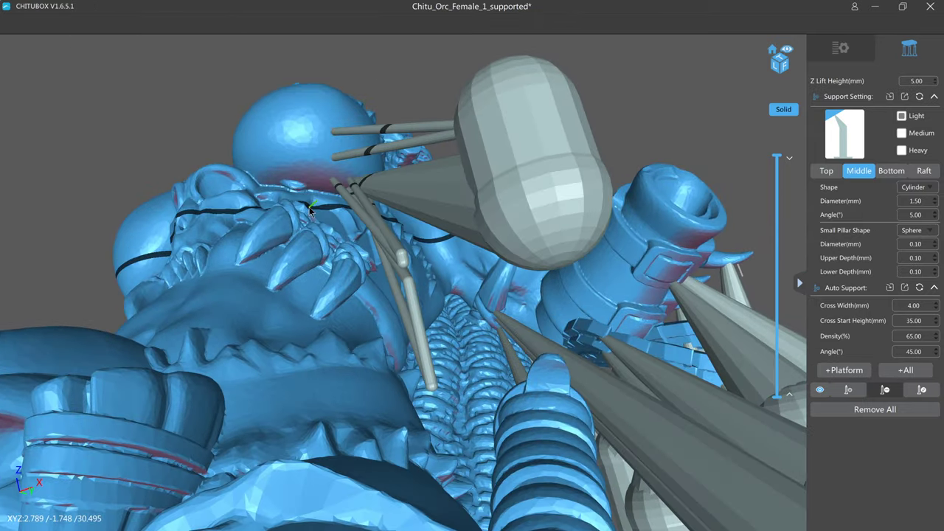
{"action": "left_click_drag", "start_coordinate": [310, 210], "coordinate": [352, 219]}
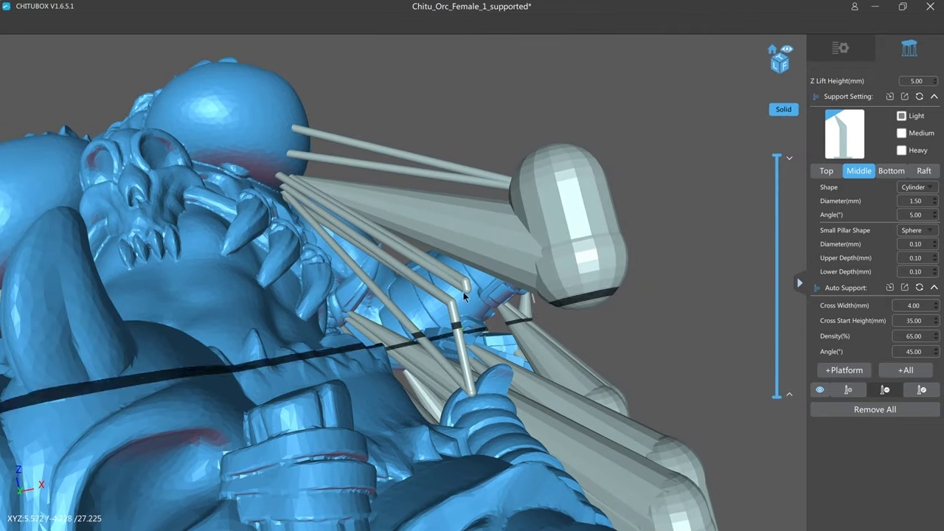
{"action": "left_click_drag", "start_coordinate": [465, 295], "coordinate": [376, 210]}
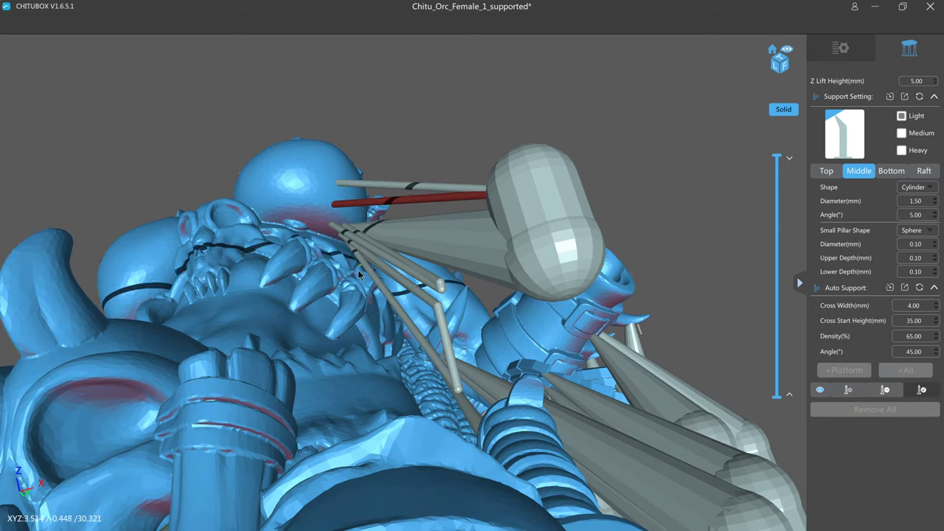
{"action": "left_click_drag", "start_coordinate": [358, 275], "coordinate": [317, 203]}
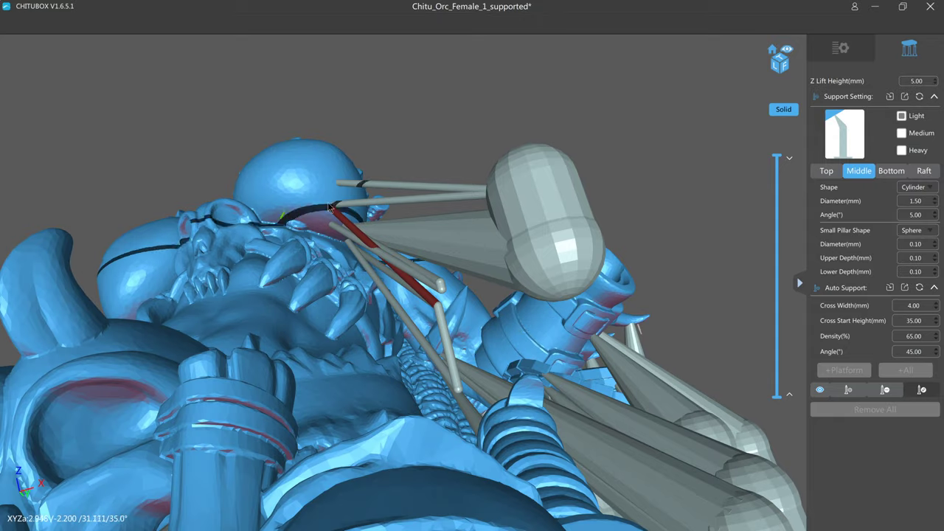
{"action": "left_click_drag", "start_coordinate": [332, 206], "coordinate": [362, 250]}
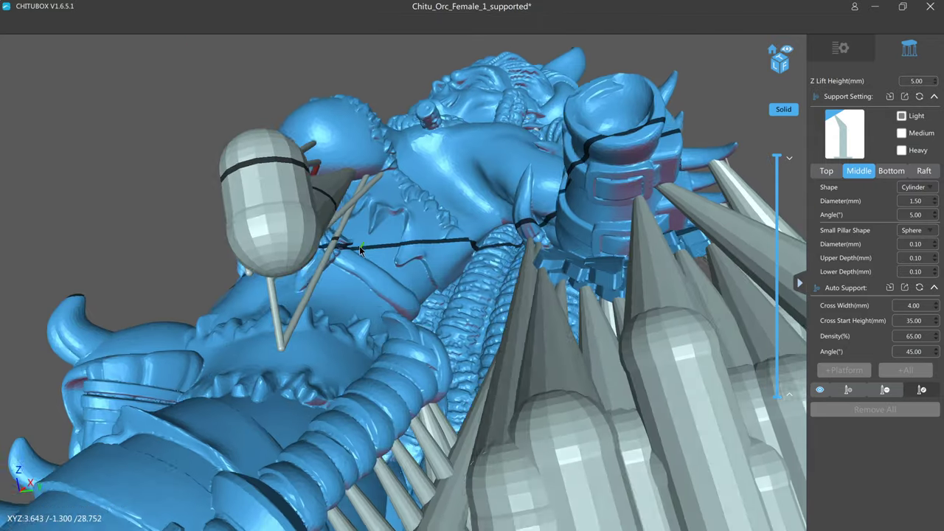
Step: Add a model-to-model support from the wrist bracer and select it to view tip settings
{"action": "left_click_drag", "start_coordinate": [362, 250], "coordinate": [678, 271]}
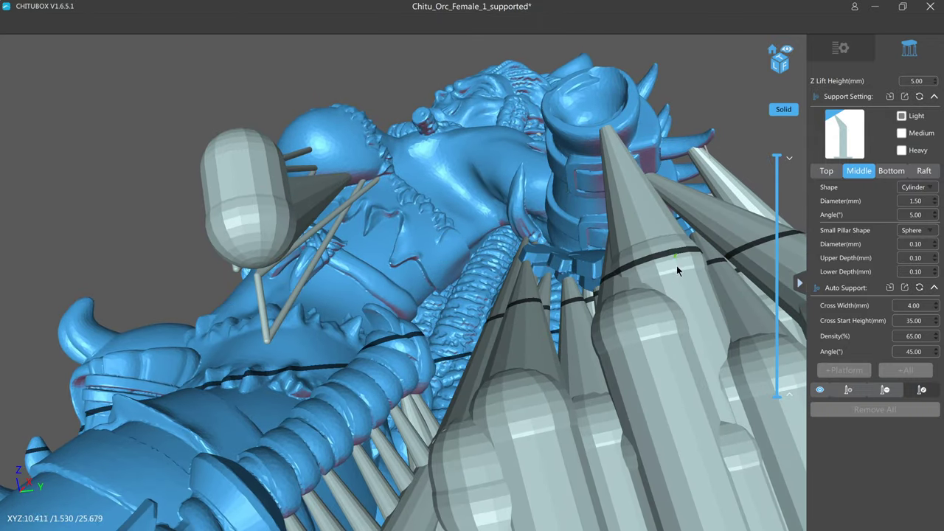
{"action": "left_click_drag", "start_coordinate": [677, 271], "coordinate": [115, 448]}
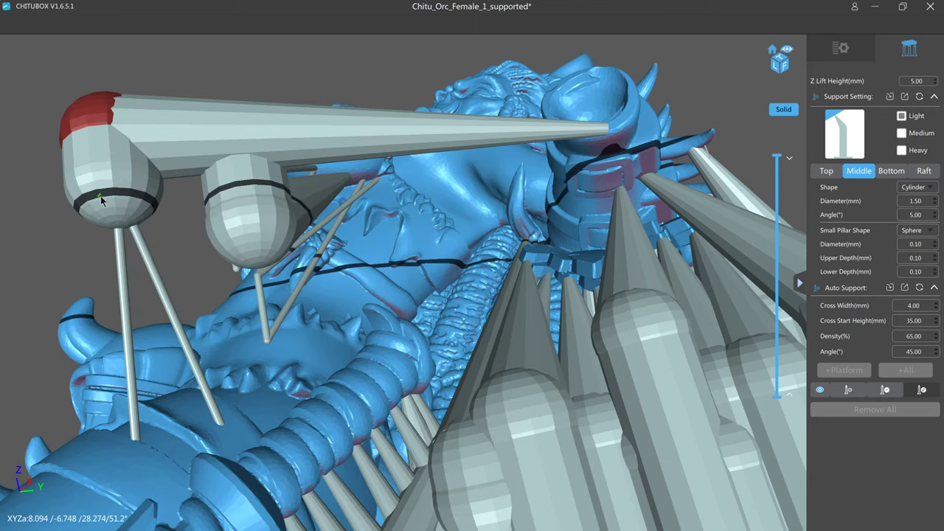
{"action": "left_click", "coordinate": [826, 170]}
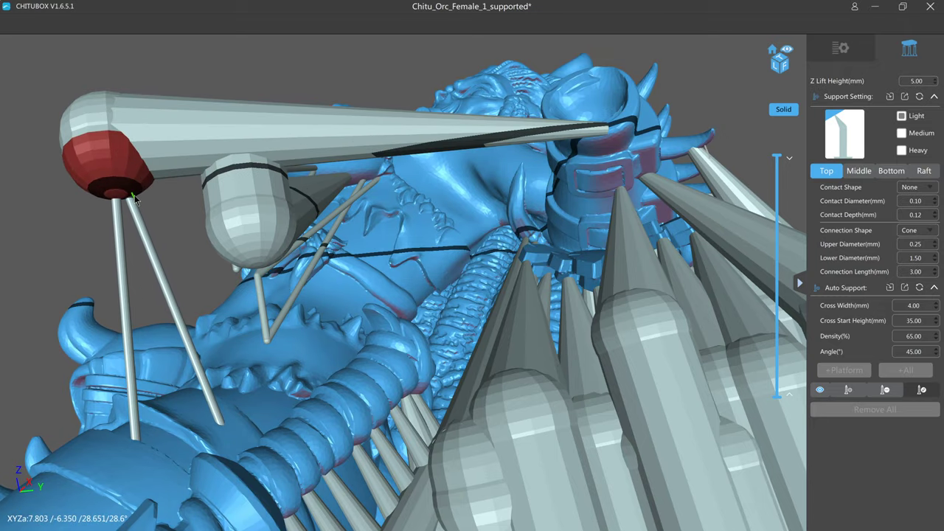
Step: Inspect the two-legged support and the chest support's legs from several angles
{"action": "left_click_drag", "start_coordinate": [295, 295], "coordinate": [442, 221]}
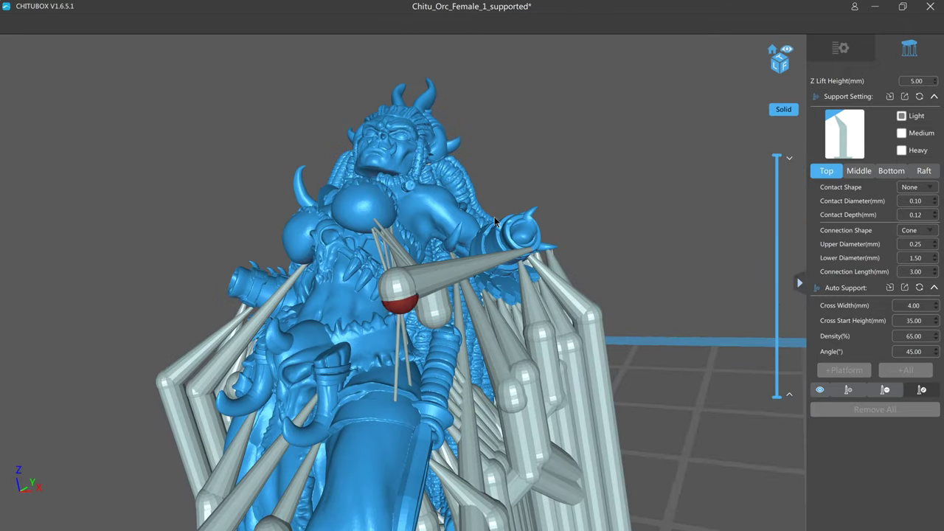
{"action": "left_click_drag", "start_coordinate": [494, 221], "coordinate": [412, 267]}
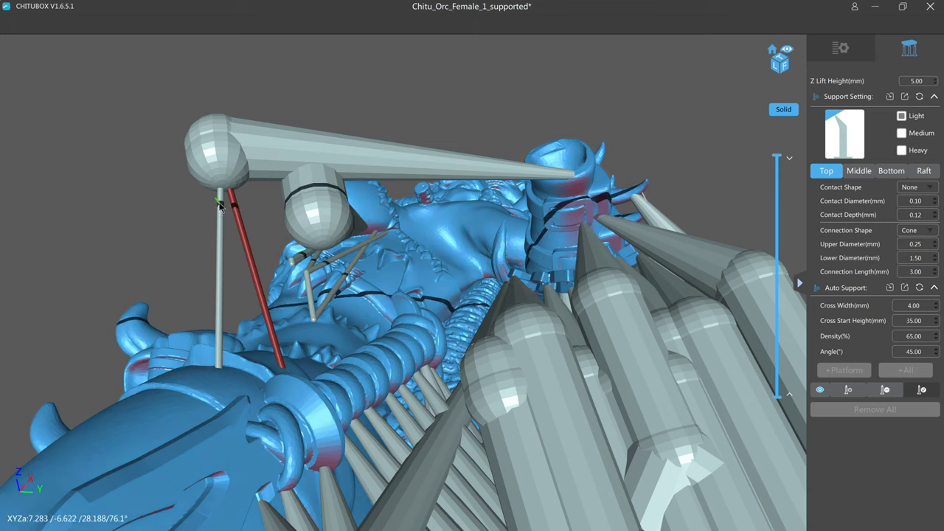
{"action": "left_click_drag", "start_coordinate": [235, 206], "coordinate": [247, 188]}
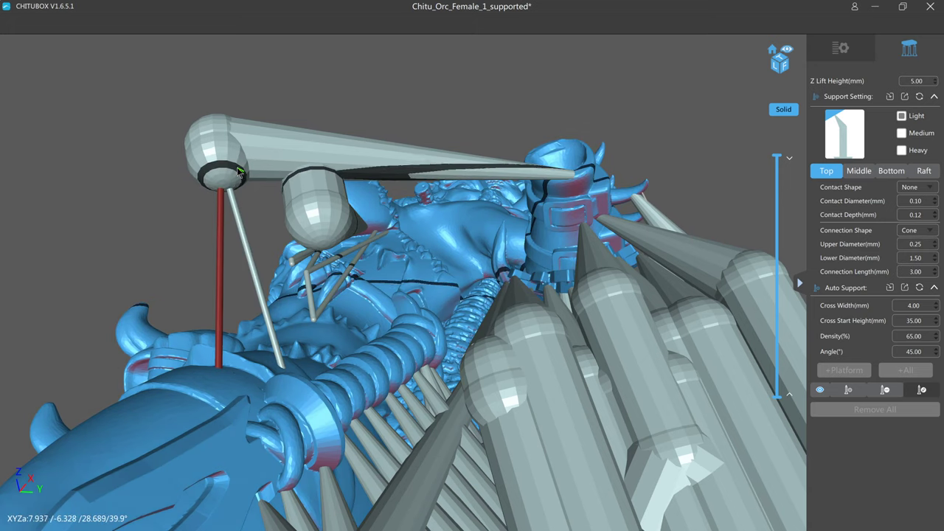
{"action": "left_click", "coordinate": [858, 171]}
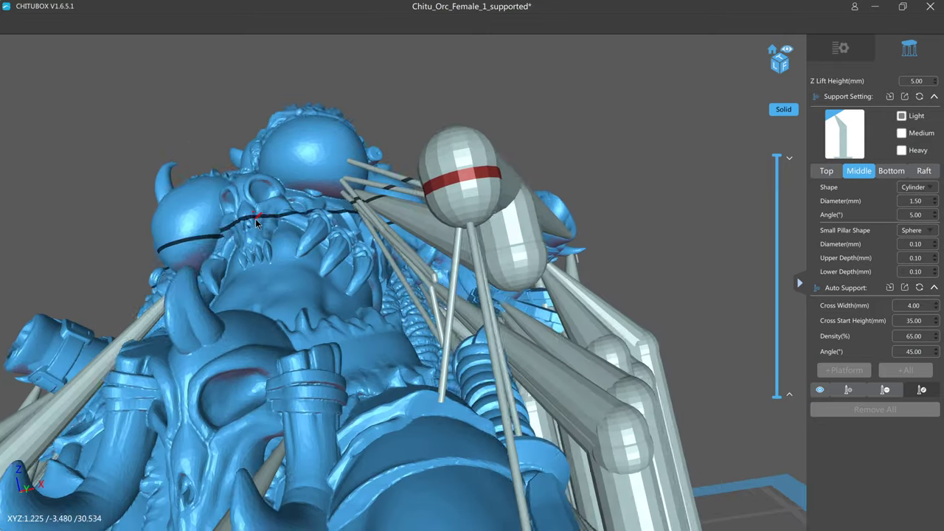
{"action": "left_click_drag", "start_coordinate": [258, 221], "coordinate": [377, 303]}
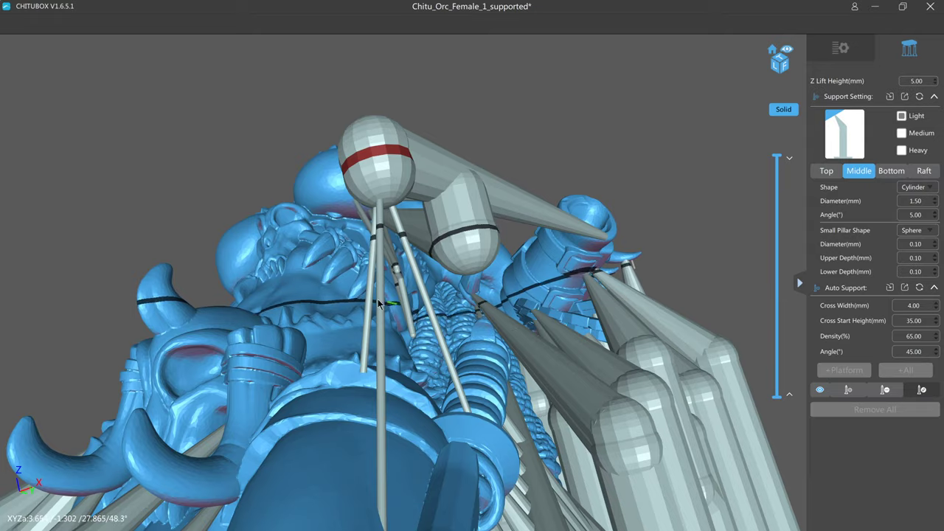
{"action": "left_click_drag", "start_coordinate": [378, 304], "coordinate": [360, 218]}
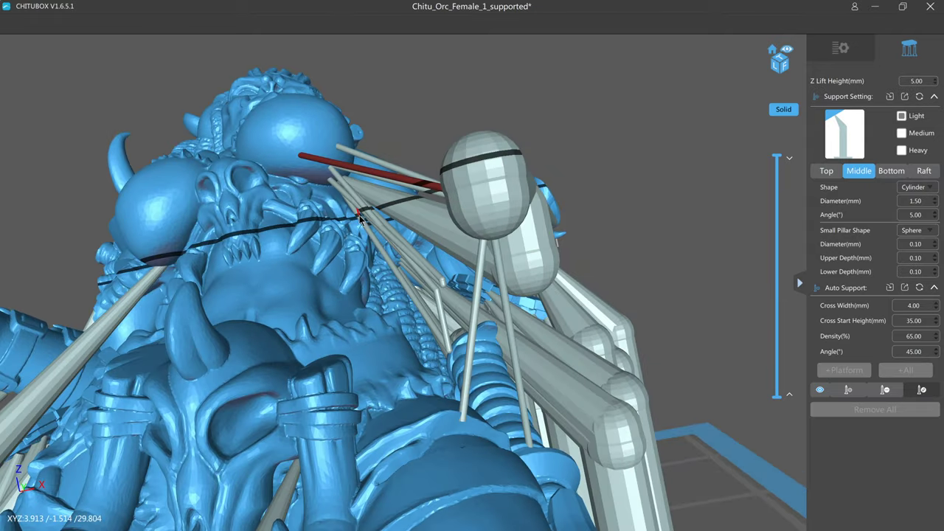
{"action": "left_click_drag", "start_coordinate": [361, 217], "coordinate": [376, 147]}
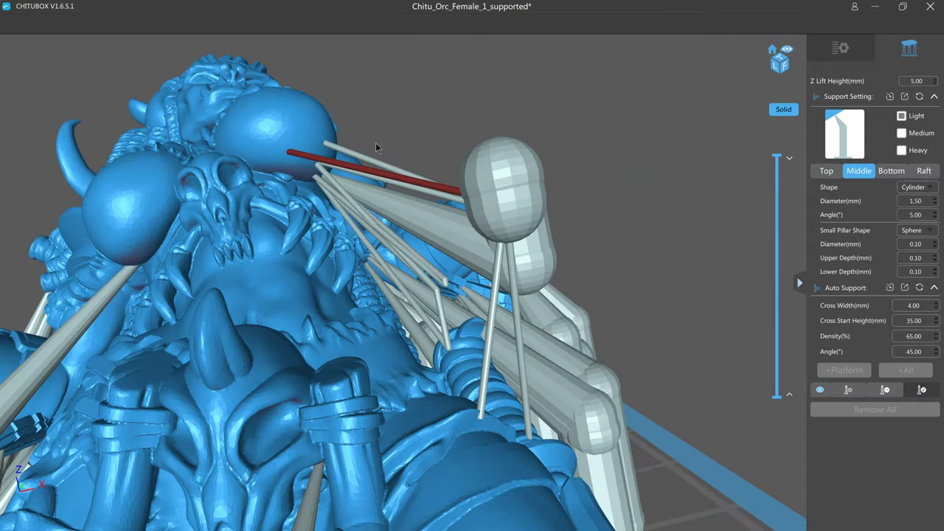
Step: Examine the support joints up close, then delete the model-to-model supports near the wrist
{"action": "left_click_drag", "start_coordinate": [376, 146], "coordinate": [384, 186]}
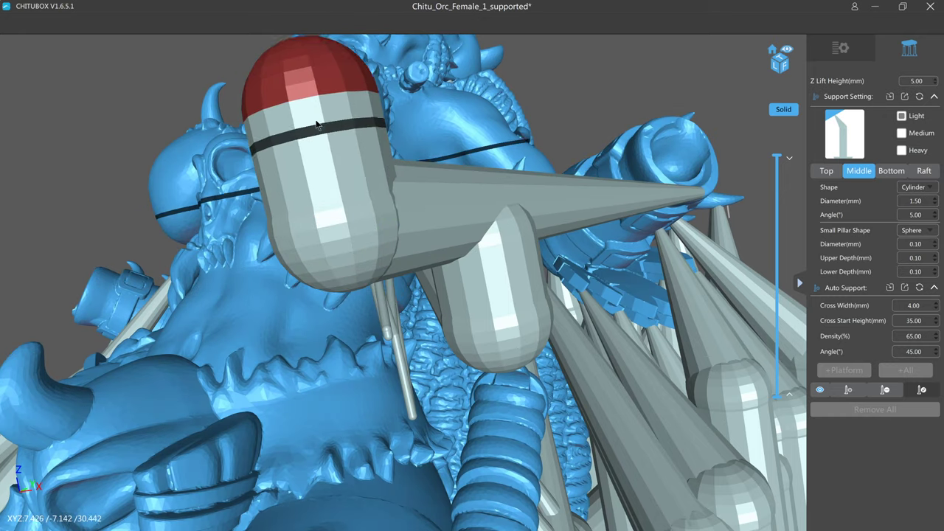
{"action": "left_click_drag", "start_coordinate": [317, 125], "coordinate": [317, 301]}
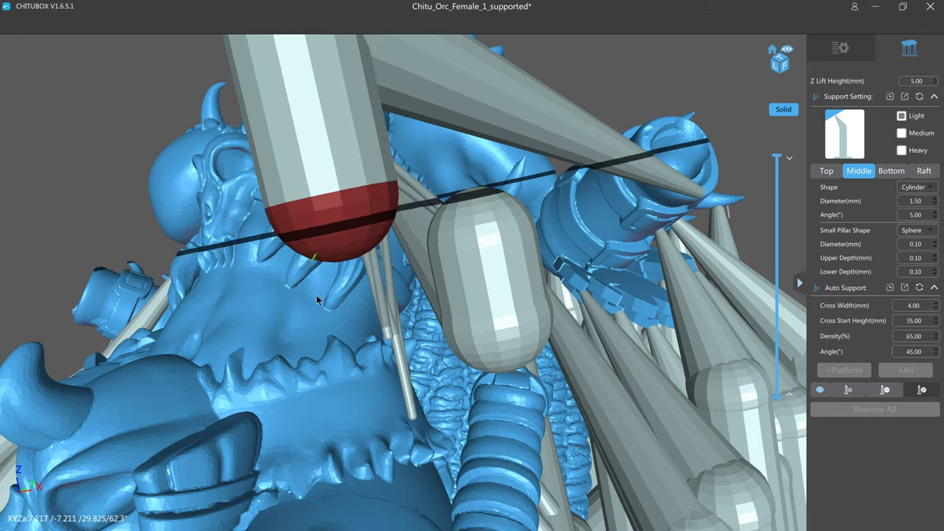
{"action": "left_click_drag", "start_coordinate": [317, 301], "coordinate": [369, 177]}
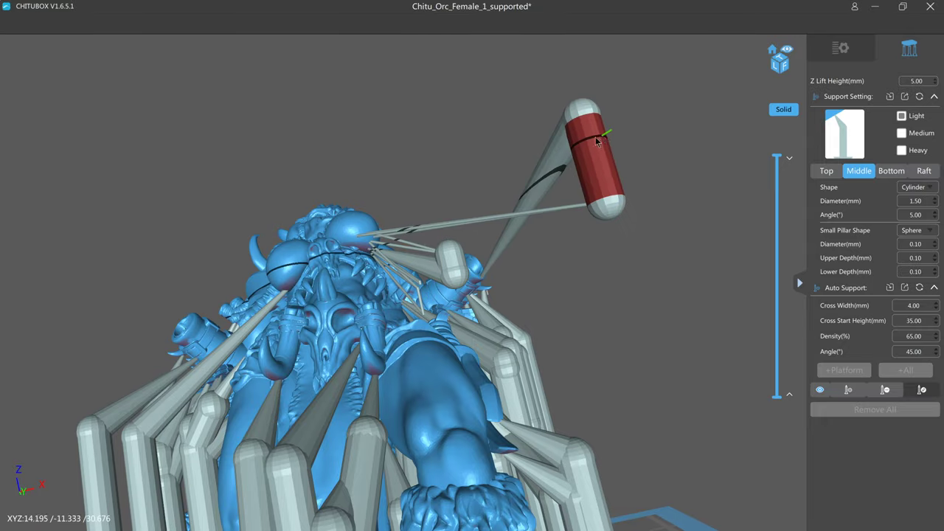
{"action": "left_click_drag", "start_coordinate": [590, 155], "coordinate": [413, 177]}
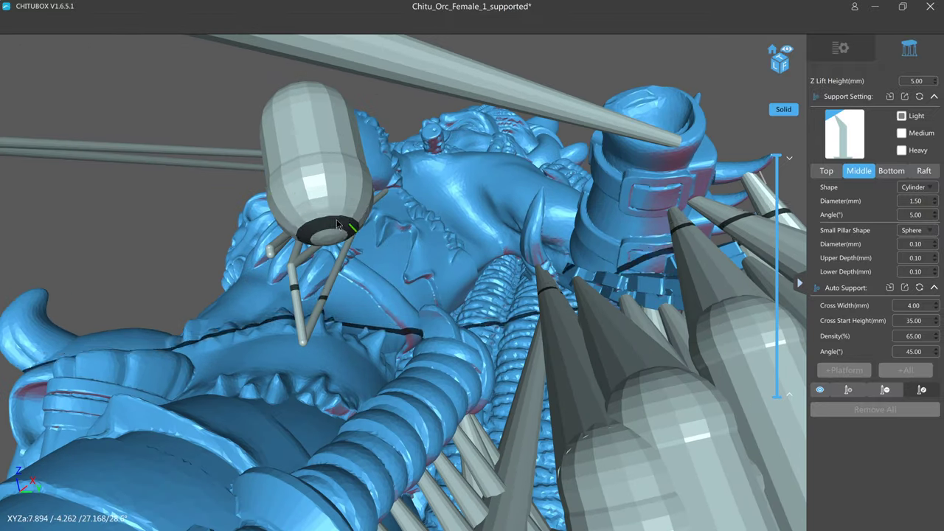
{"action": "left_click_drag", "start_coordinate": [335, 225], "coordinate": [211, 184]}
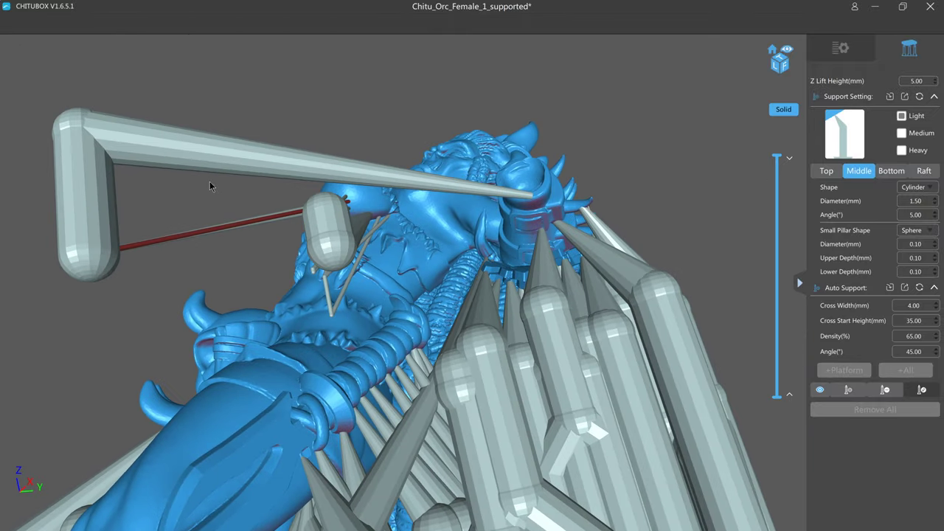
{"action": "left_click_drag", "start_coordinate": [210, 187], "coordinate": [328, 236]}
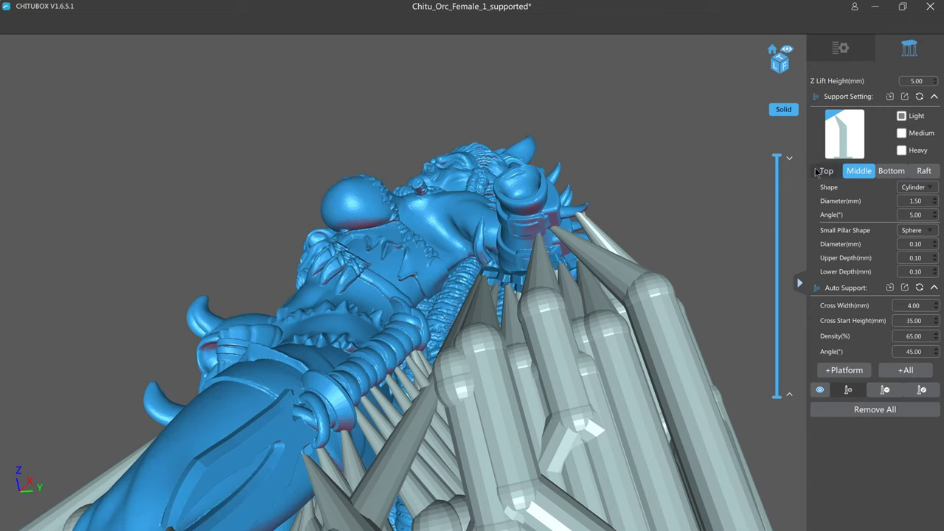
Step: Show the Top support settings (1.50 mm lower diameter) and orbit over the chest and arms
{"action": "left_click", "coordinate": [826, 171]}
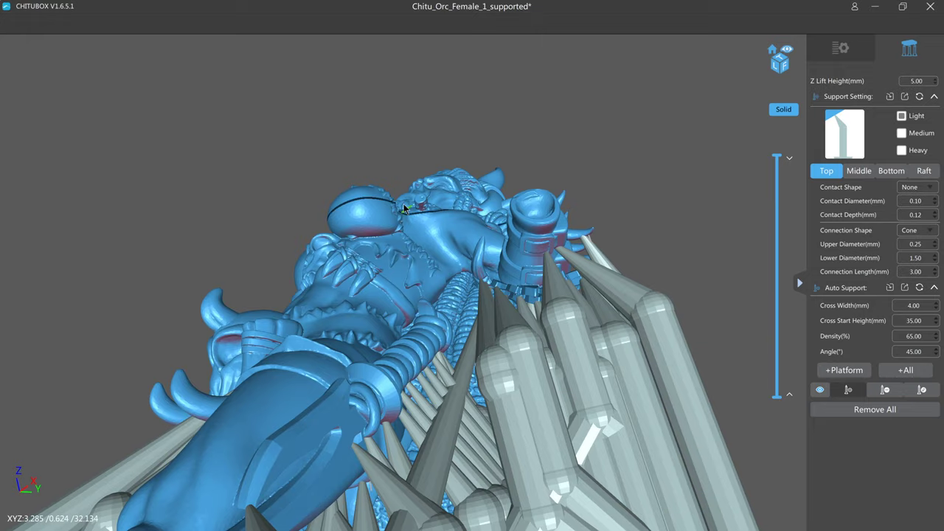
{"action": "left_click_drag", "start_coordinate": [406, 210], "coordinate": [472, 194]}
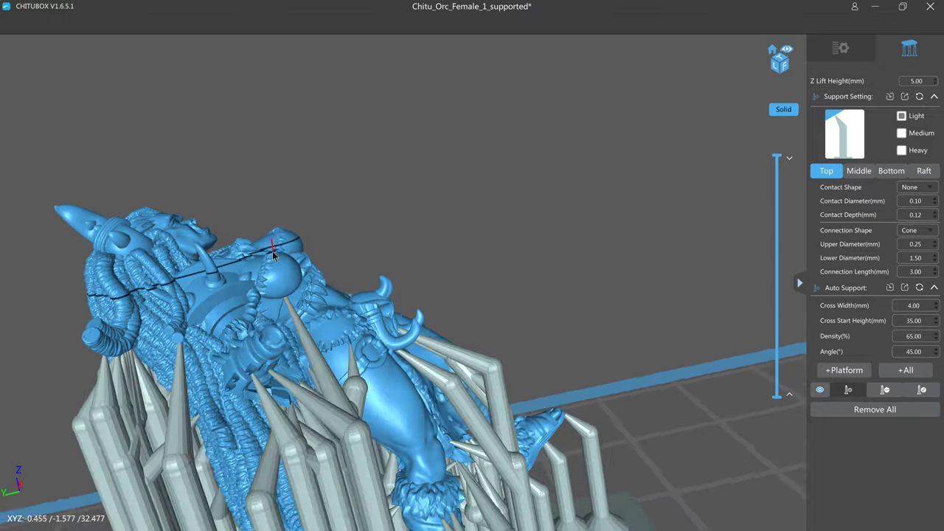
{"action": "left_click_drag", "start_coordinate": [272, 250], "coordinate": [270, 199]}
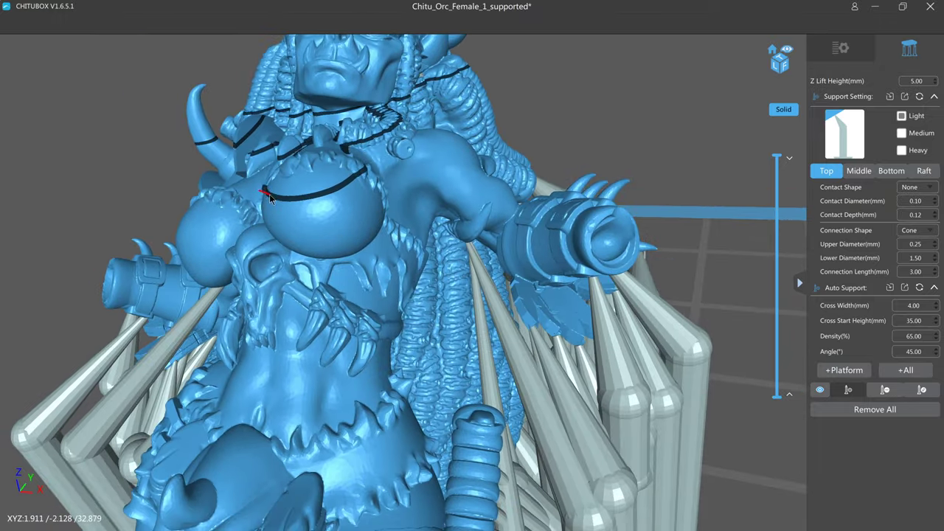
{"action": "left_click_drag", "start_coordinate": [295, 192], "coordinate": [442, 118]}
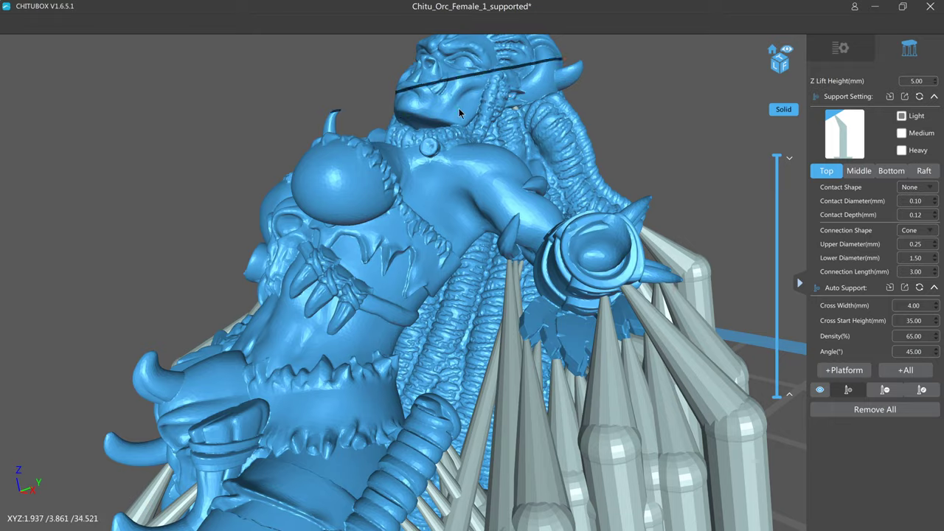
{"action": "left_click_drag", "start_coordinate": [460, 114], "coordinate": [354, 175]}
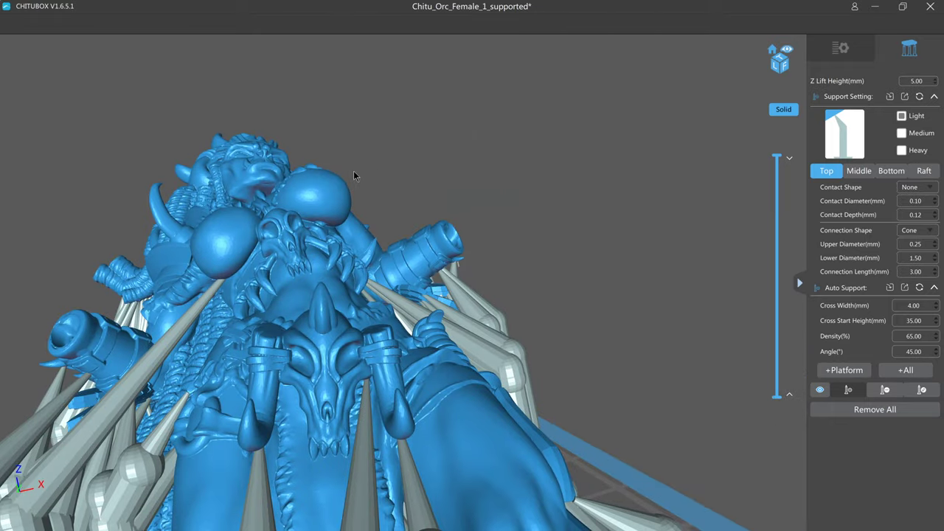
{"action": "left_click_drag", "start_coordinate": [354, 177], "coordinate": [272, 155]}
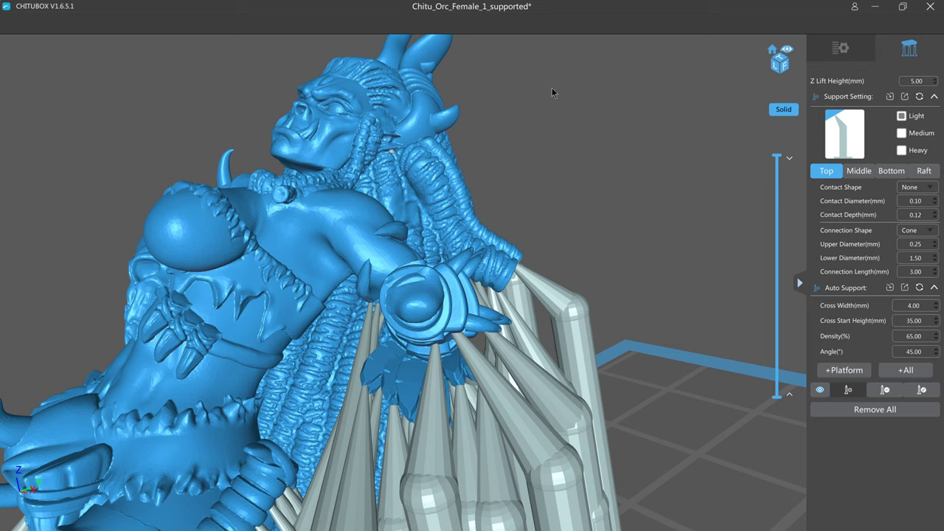
{"action": "left_click", "coordinate": [930, 6]}
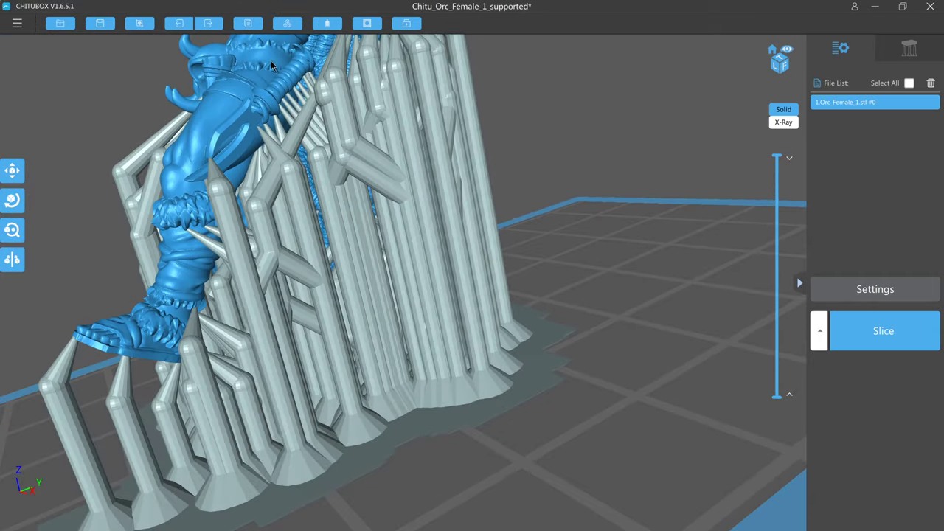
{"action": "left_click_drag", "start_coordinate": [272, 67], "coordinate": [625, 109]}
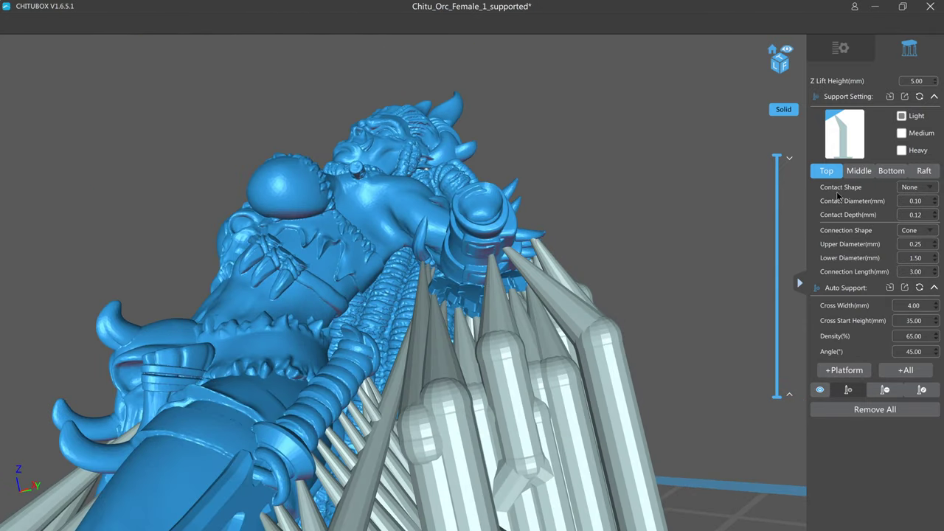
Step: Set Top Lower Diameter to 0.25 mm and anchor thin supports between chest and arm
{"action": "triple_click", "coordinate": [914, 243]}
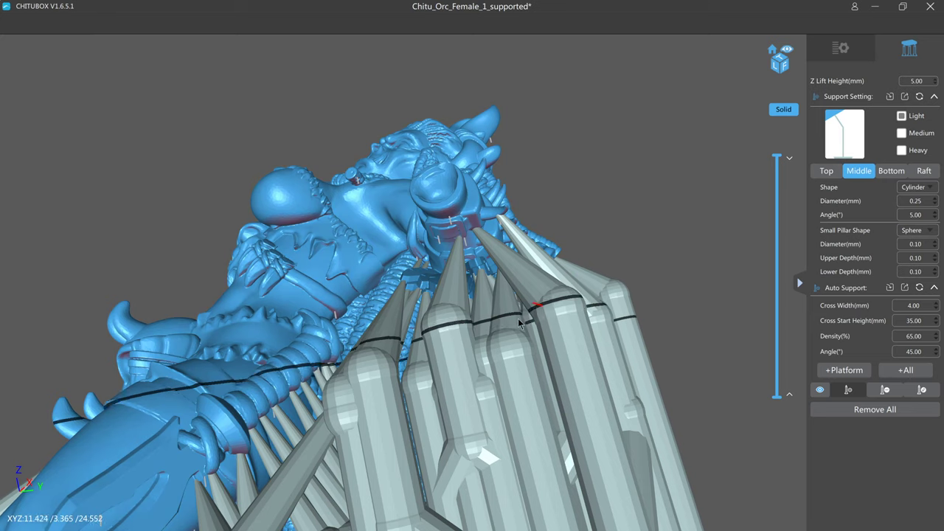
{"action": "left_click_drag", "start_coordinate": [520, 325], "coordinate": [365, 371]}
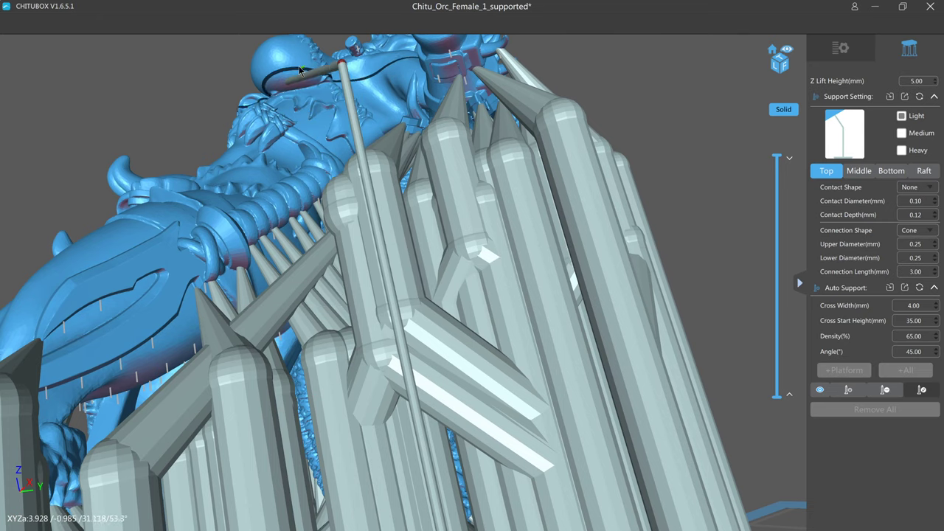
{"action": "left_click", "coordinate": [859, 170]}
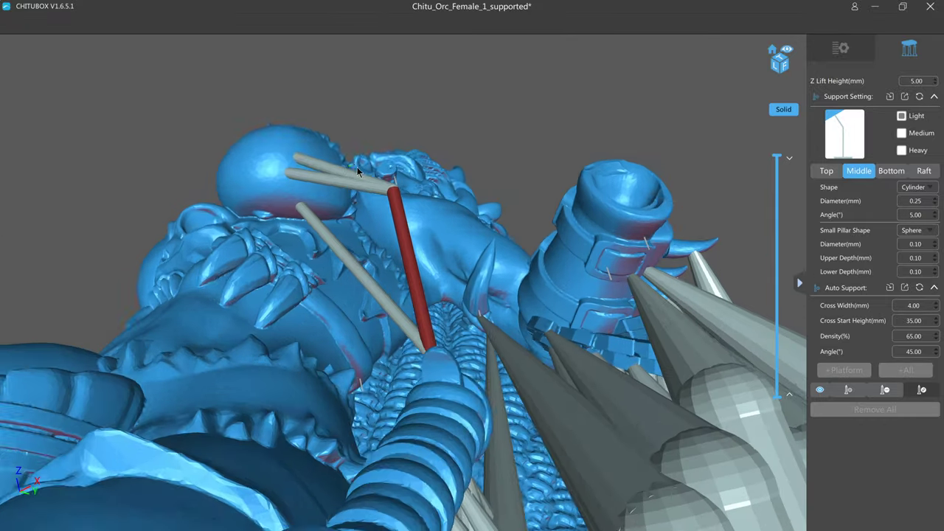
Step: Delete the long thin chest support and set the Top Lower Diameter back to 1.50 mm
{"action": "left_click_drag", "start_coordinate": [358, 173], "coordinate": [454, 361]}
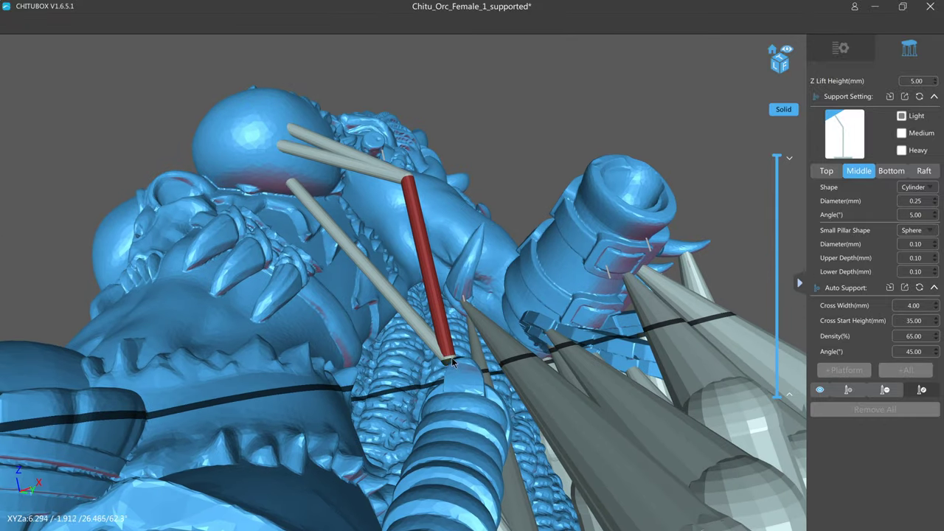
{"action": "left_click_drag", "start_coordinate": [443, 361], "coordinate": [413, 214]}
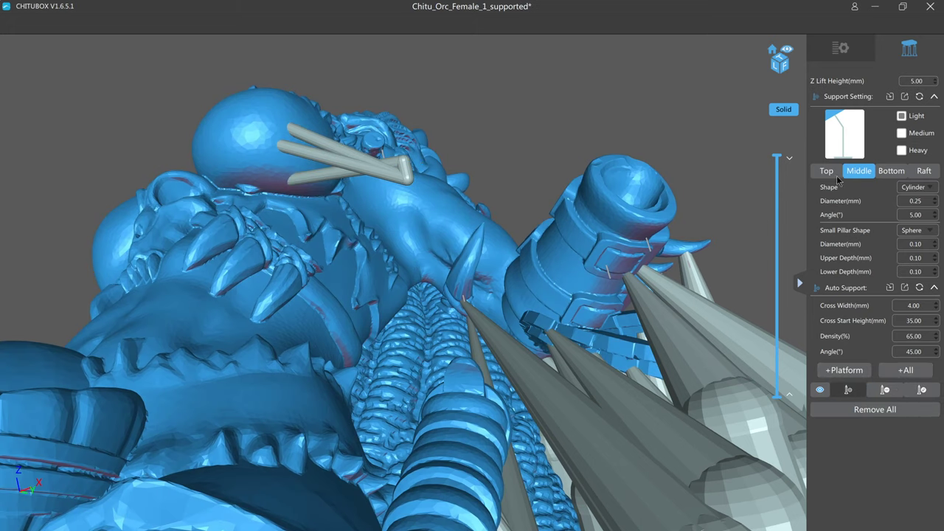
{"action": "left_click", "coordinate": [826, 170]}
{"action": "type", "text": "1.5"}
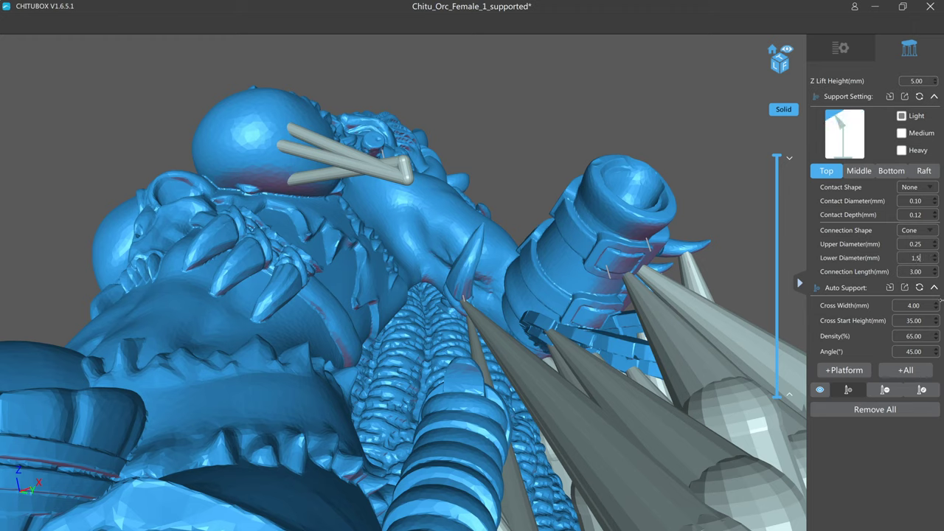
{"action": "left_click", "coordinate": [858, 170]}
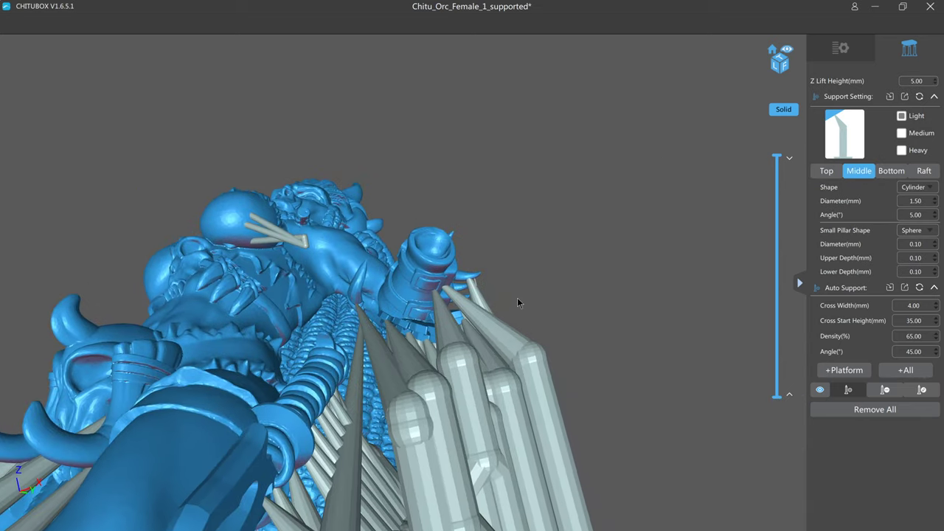
Step: Add a thick support with a ball joint under the chest, starting from an existing pillar
{"action": "left_click", "coordinate": [825, 170]}
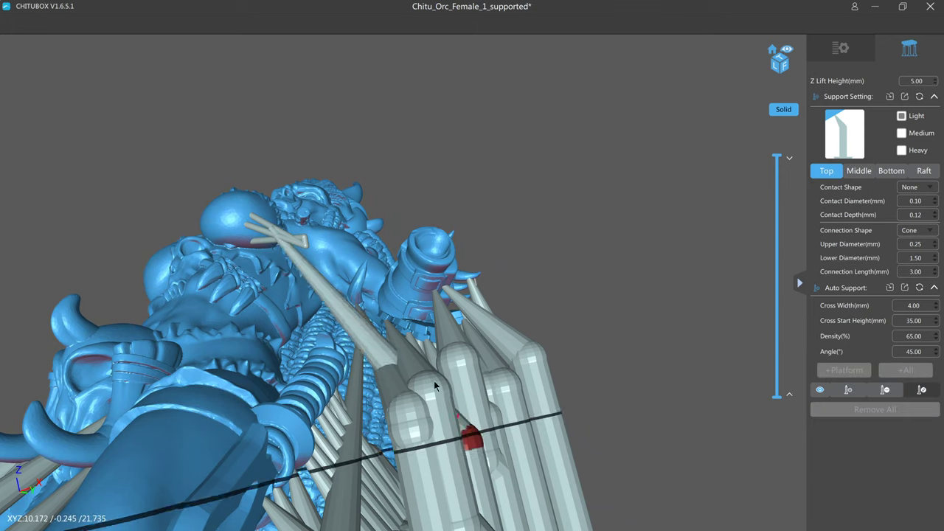
{"action": "left_click", "coordinate": [858, 171]}
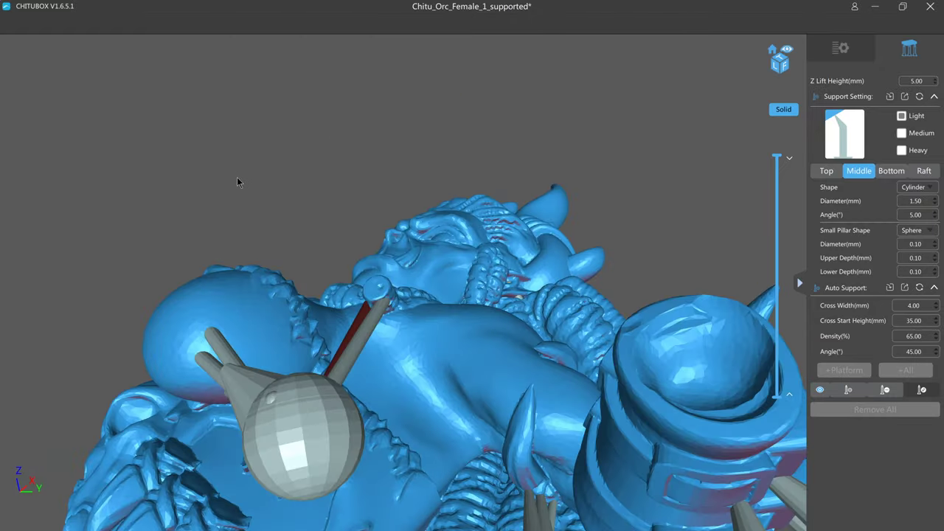
{"action": "left_click_drag", "start_coordinate": [236, 183], "coordinate": [288, 222]}
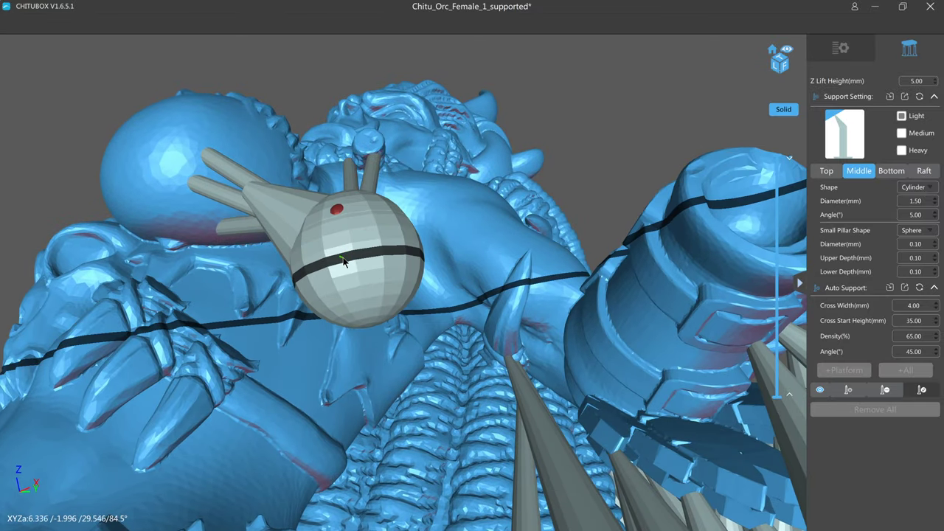
{"action": "left_click_drag", "start_coordinate": [343, 262], "coordinate": [210, 199]}
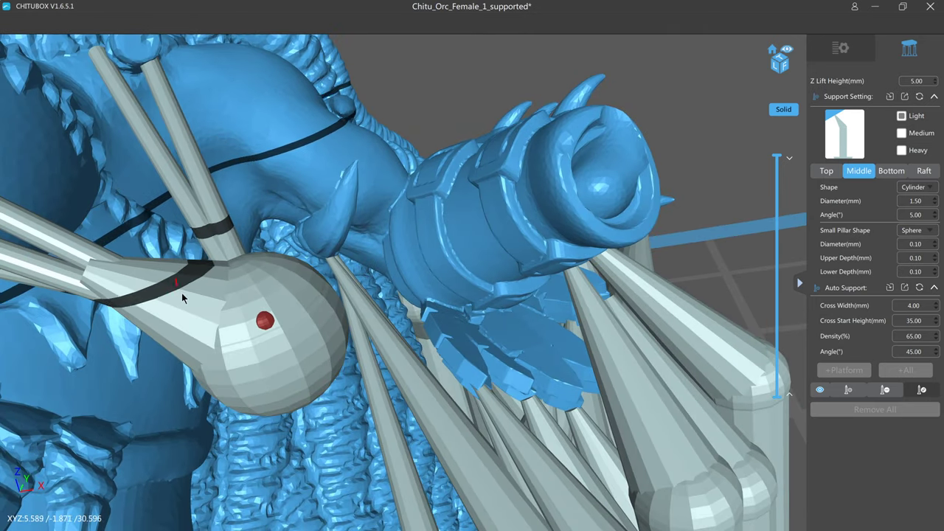
{"action": "left_click", "coordinate": [826, 170]}
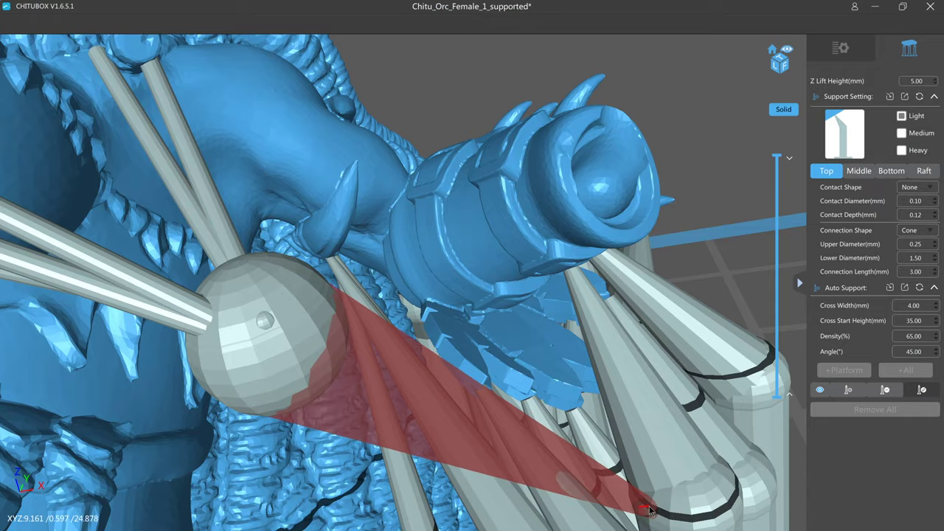
Step: Link the chest ball joint to a nearby platform pillar with a thick strut, then check it
{"action": "left_click_drag", "start_coordinate": [649, 508], "coordinate": [605, 472]}
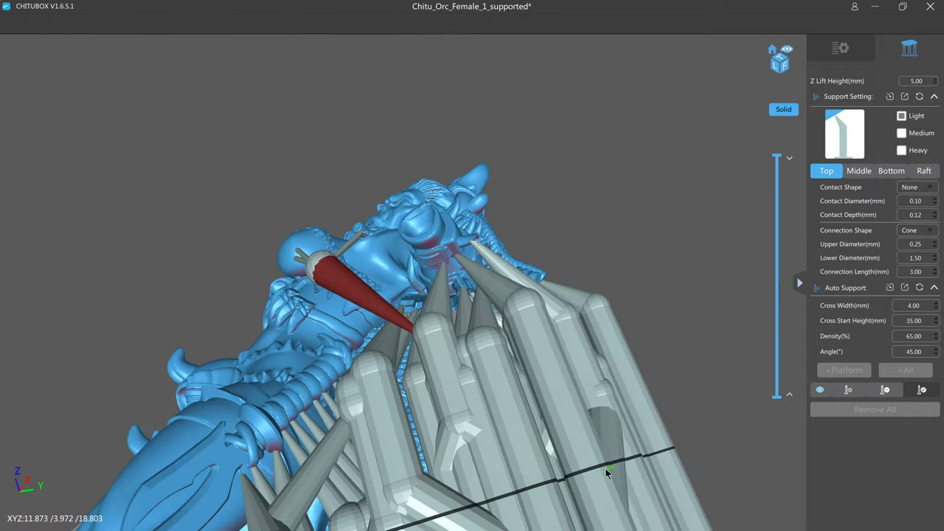
{"action": "left_click_drag", "start_coordinate": [604, 472], "coordinate": [346, 228]}
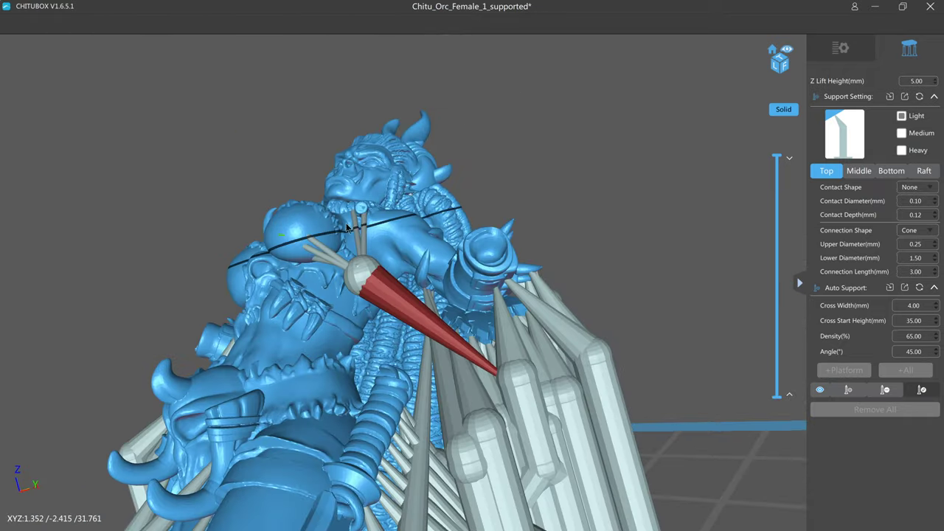
{"action": "left_click_drag", "start_coordinate": [346, 229], "coordinate": [376, 247]}
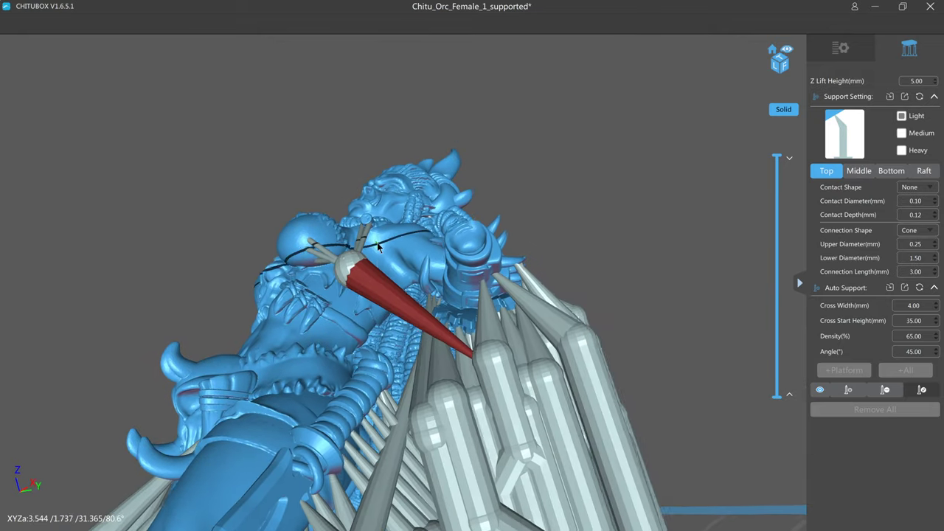
{"action": "left_click_drag", "start_coordinate": [376, 247], "coordinate": [291, 292]}
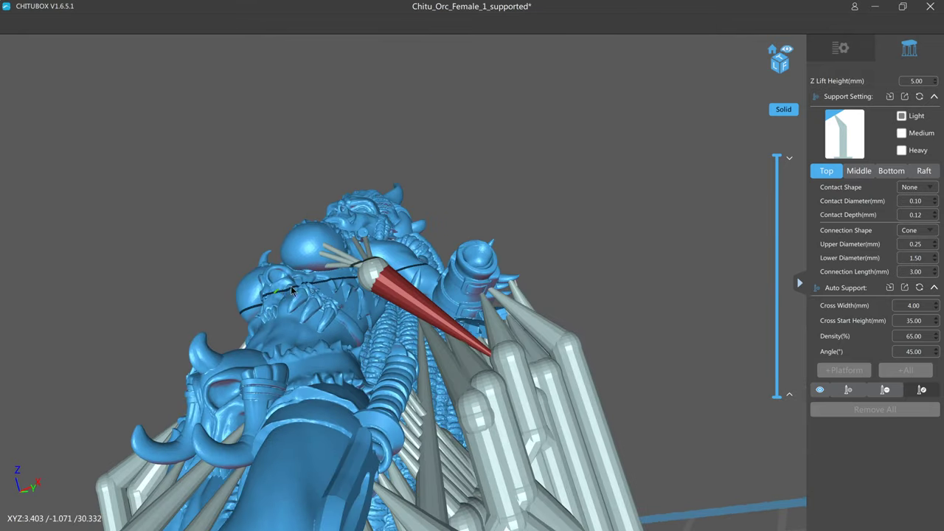
{"action": "left_click_drag", "start_coordinate": [295, 291], "coordinate": [428, 299]}
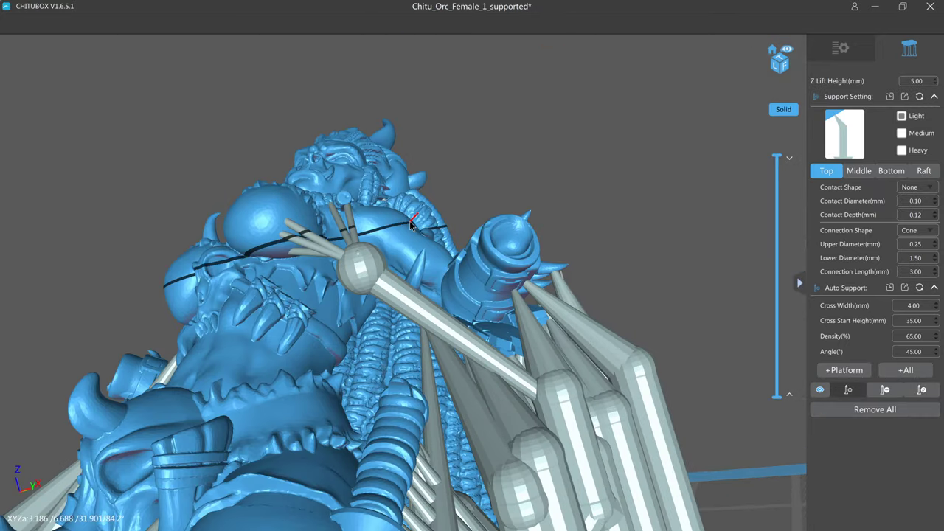
Step: Reposition the support piece above the ball joint and inspect it from several angles
{"action": "left_click_drag", "start_coordinate": [413, 224], "coordinate": [380, 153]}
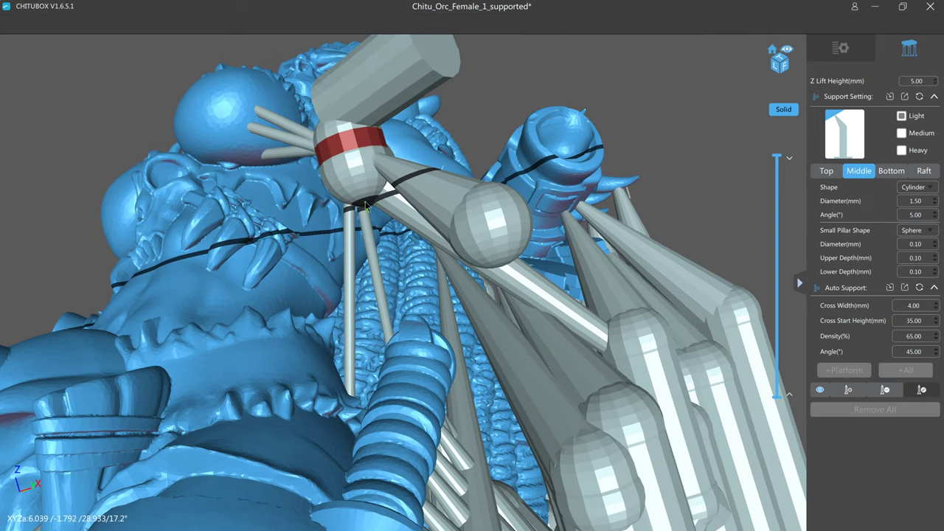
{"action": "left_click_drag", "start_coordinate": [365, 207], "coordinate": [404, 251]}
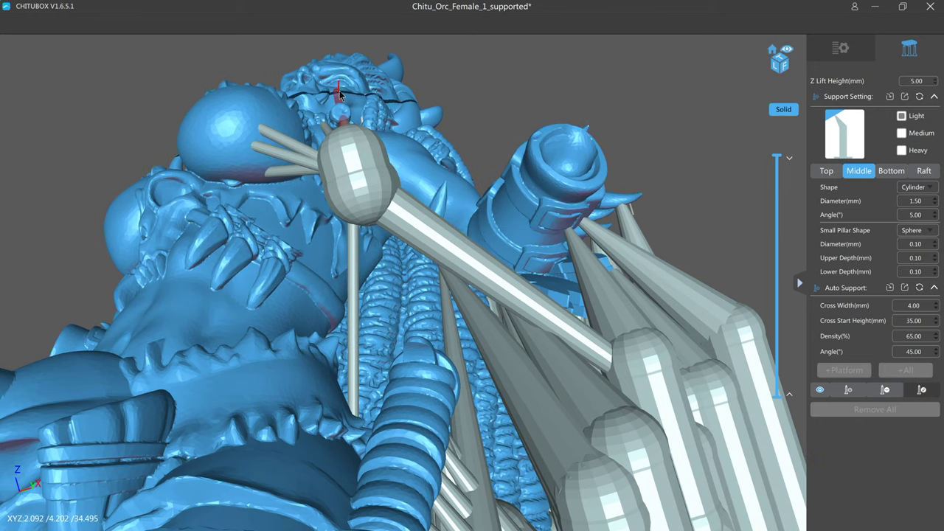
{"action": "left_click_drag", "start_coordinate": [339, 96], "coordinate": [244, 158]}
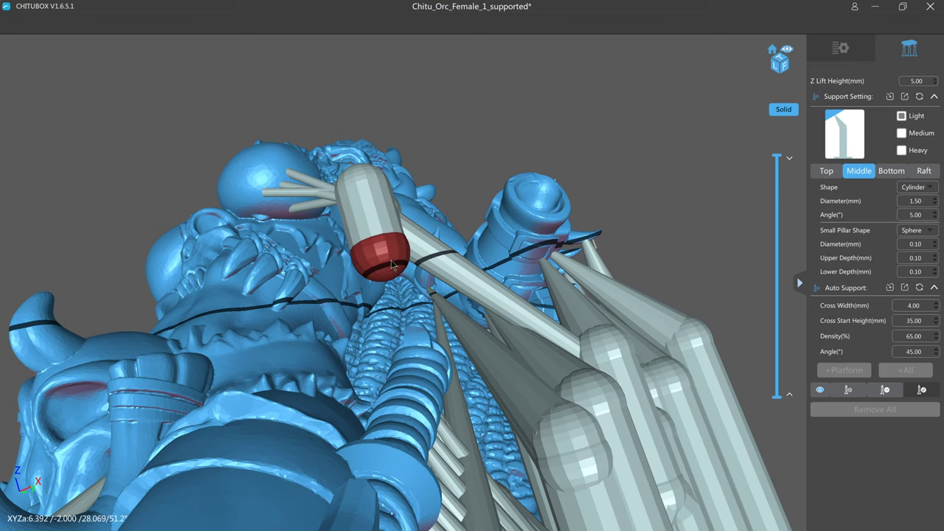
{"action": "left_click_drag", "start_coordinate": [390, 265], "coordinate": [361, 151]}
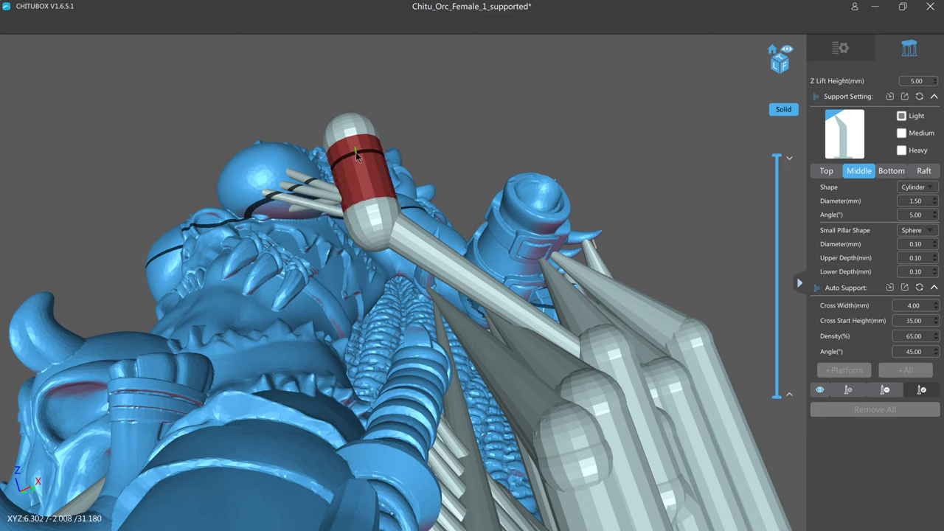
{"action": "left_click_drag", "start_coordinate": [354, 155], "coordinate": [372, 205]}
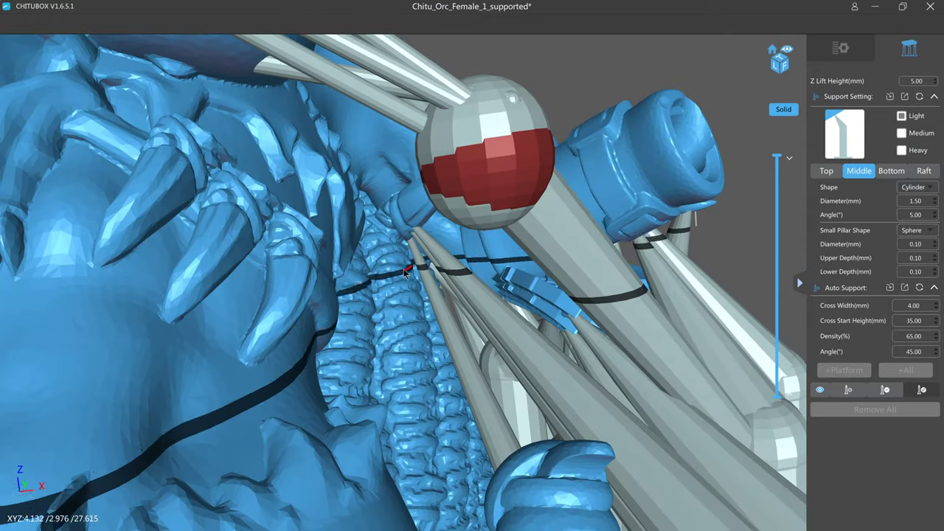
{"action": "left_click_drag", "start_coordinate": [406, 269], "coordinate": [524, 325]}
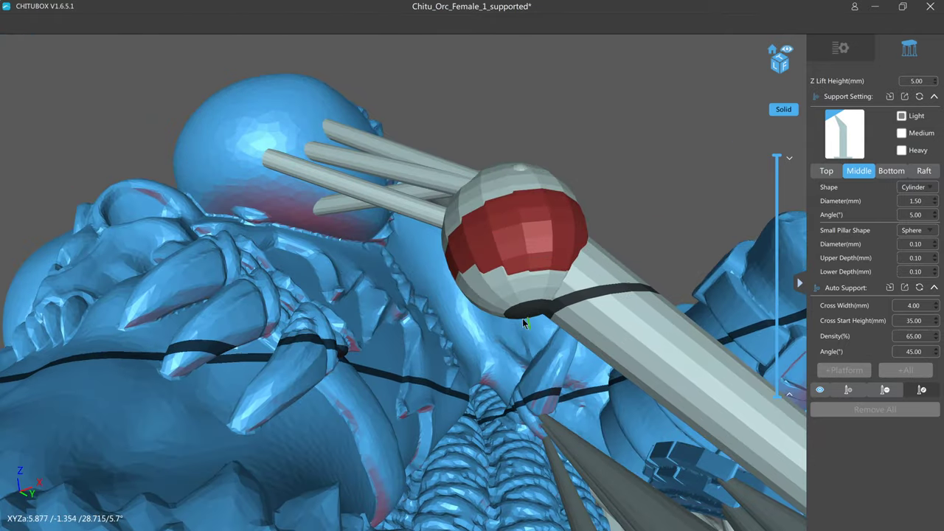
{"action": "left_click_drag", "start_coordinate": [524, 323], "coordinate": [575, 363]}
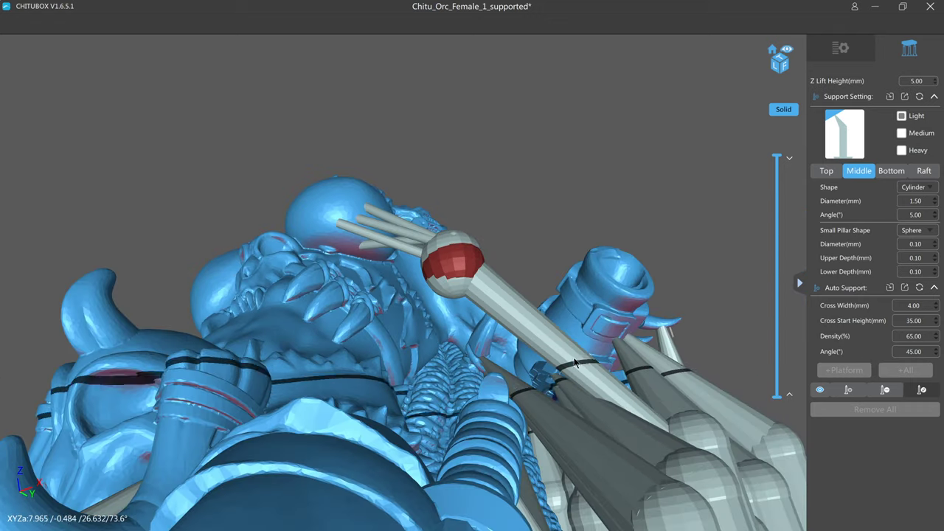
{"action": "left_click", "coordinate": [825, 171]}
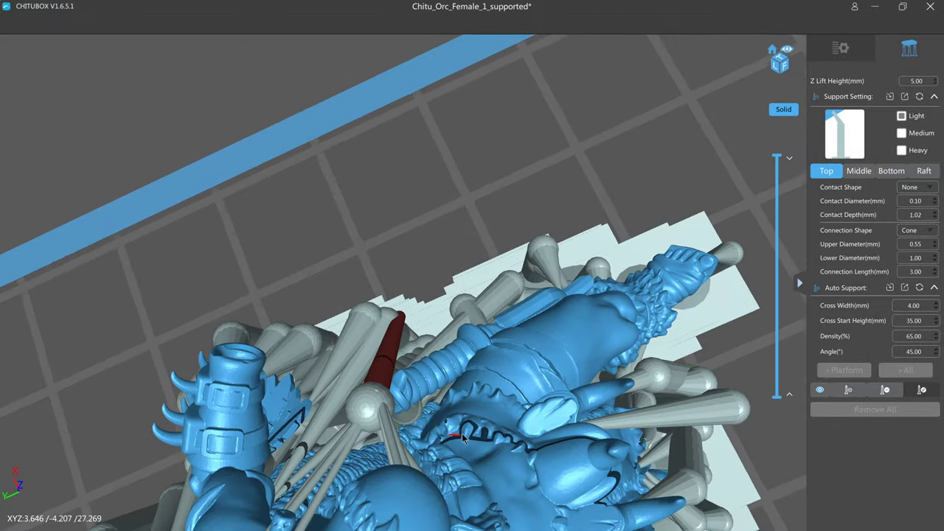
Step: Look over the head and chest supports, then close the CHITUBOX window
{"action": "left_click_drag", "start_coordinate": [461, 438], "coordinate": [412, 369]}
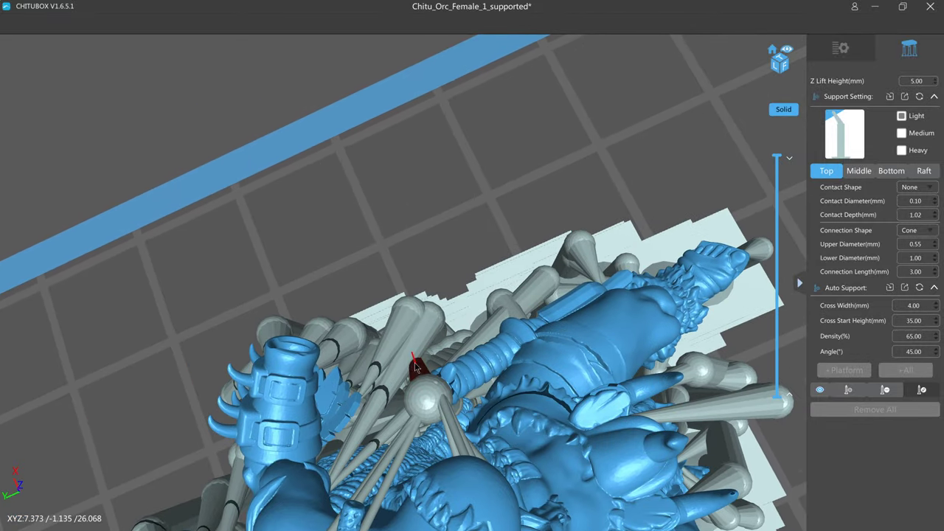
{"action": "left_click_drag", "start_coordinate": [413, 368], "coordinate": [288, 280]}
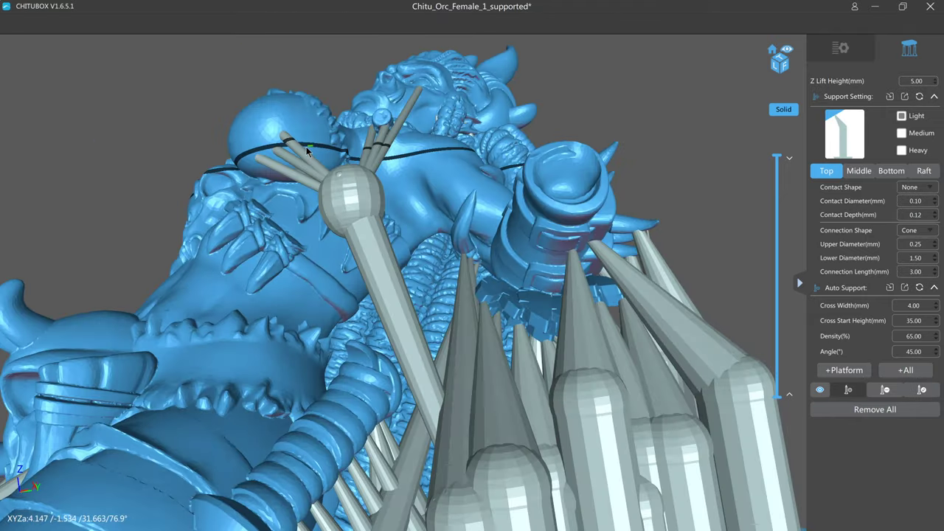
{"action": "left_click_drag", "start_coordinate": [307, 151], "coordinate": [376, 225]}
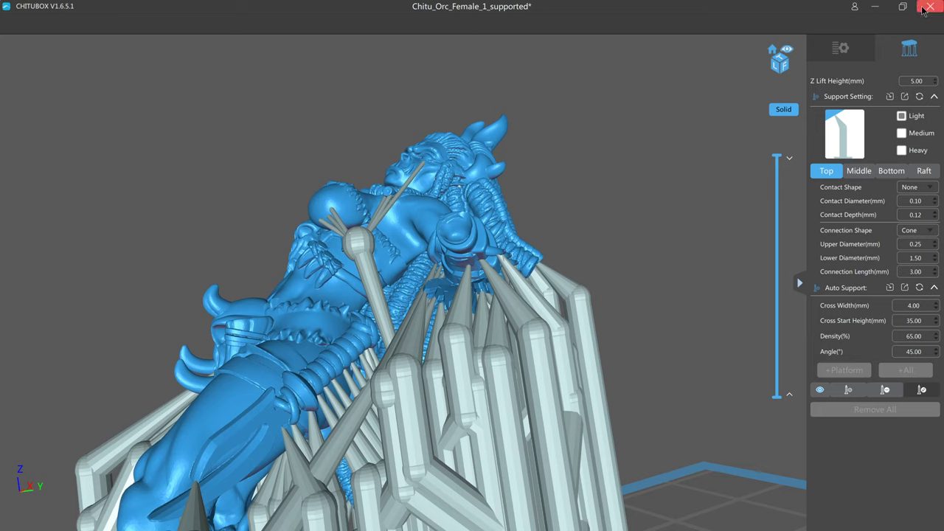
{"action": "left_click", "coordinate": [930, 7]}
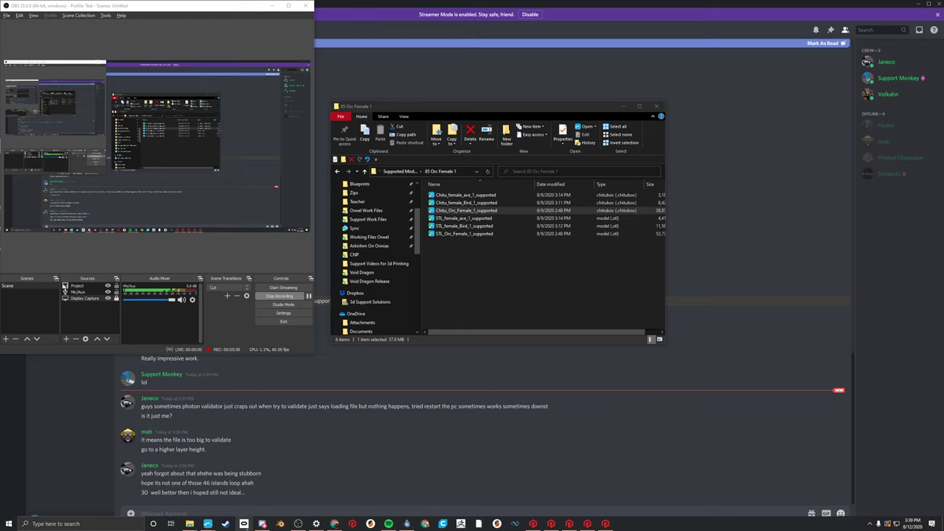
Step: Bring the CHITUBOX window with the orc miniature back from the taskbar
{"action": "right_click", "coordinate": [207, 524]}
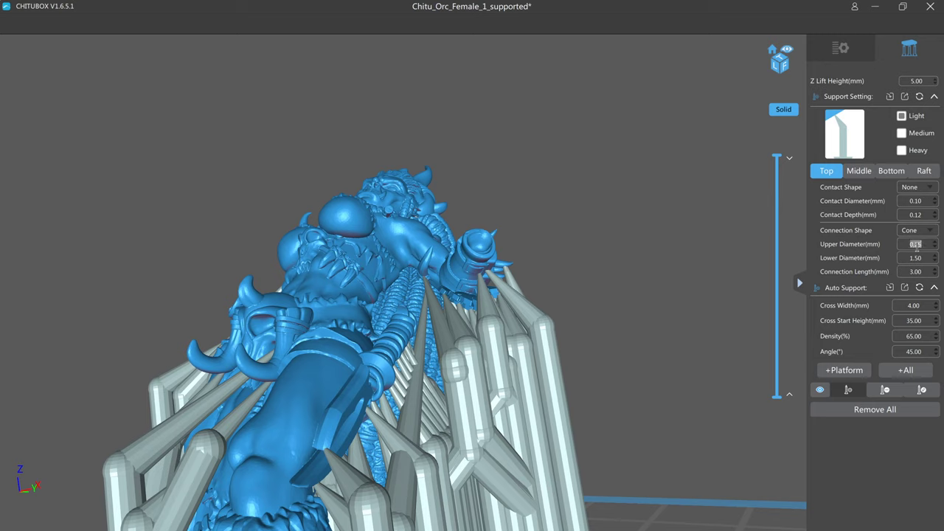
Step: Apply the 0.90 mm top upper diameter, check the Middle settings, and zoom toward the arm supports
{"action": "left_click", "coordinate": [917, 244]}
{"action": "type", "text": "0.9"}
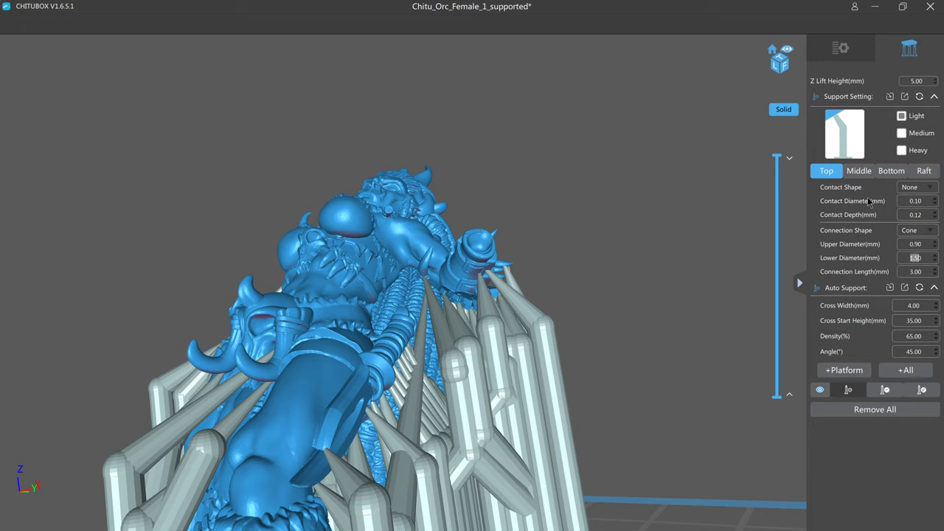
{"action": "mouse_move", "coordinate": [859, 171]}
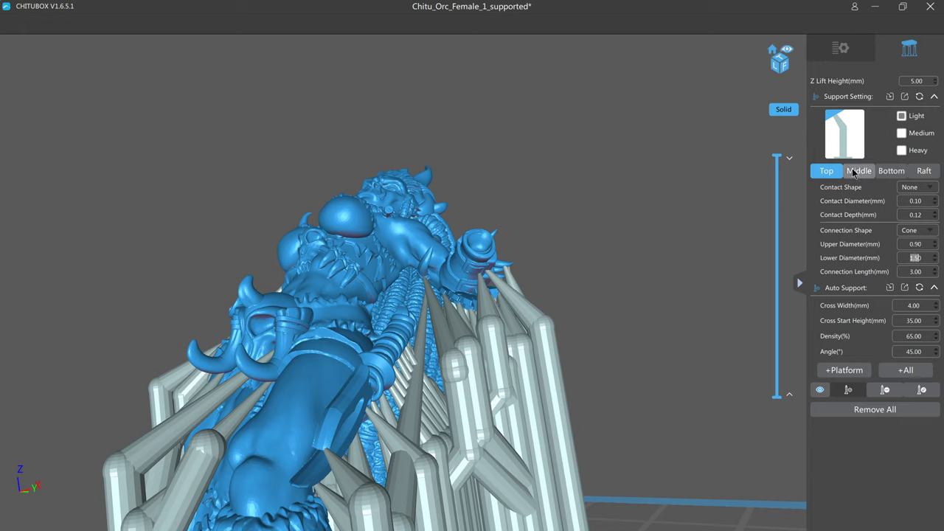
{"action": "left_click", "coordinate": [859, 171]}
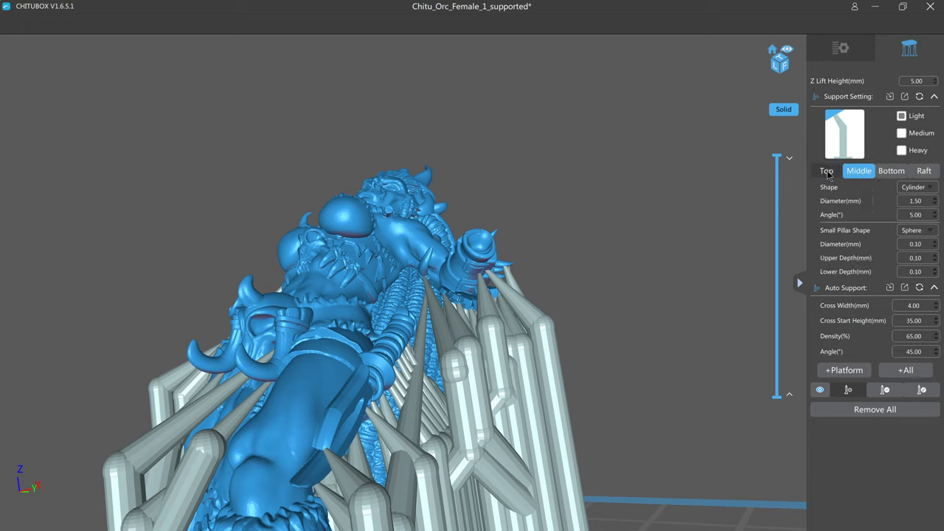
{"action": "left_click", "coordinate": [826, 170]}
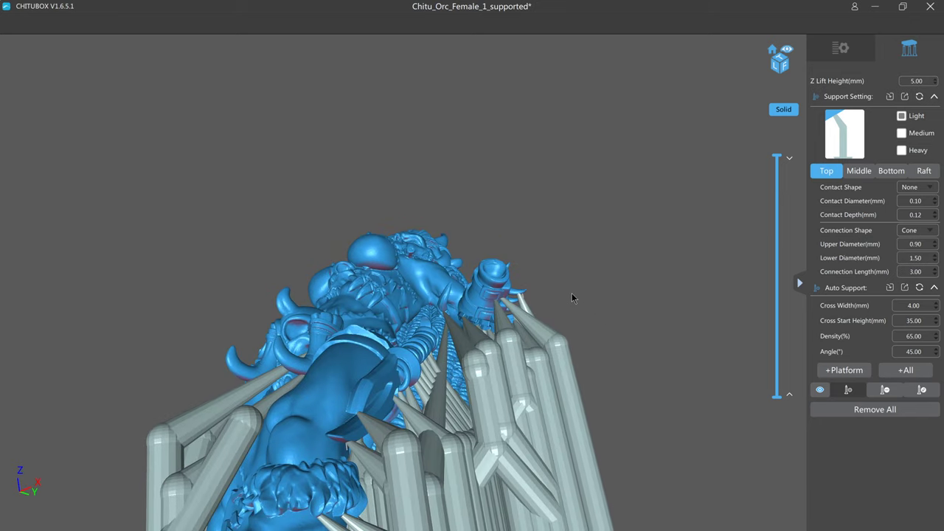
{"action": "left_click_drag", "start_coordinate": [571, 298], "coordinate": [631, 383]}
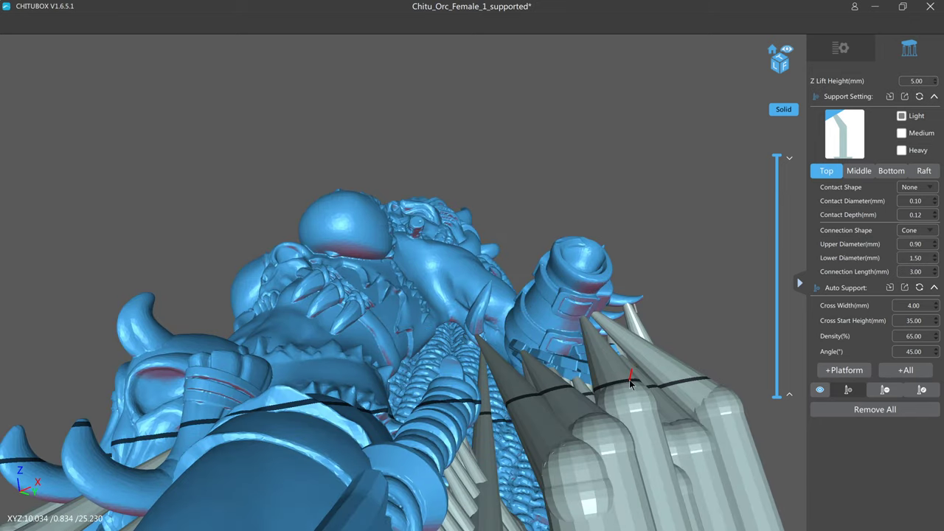
Step: Add a thick model-to-model strut from a platform pillar up toward the orc's head
{"action": "left_click_drag", "start_coordinate": [630, 384], "coordinate": [472, 354]}
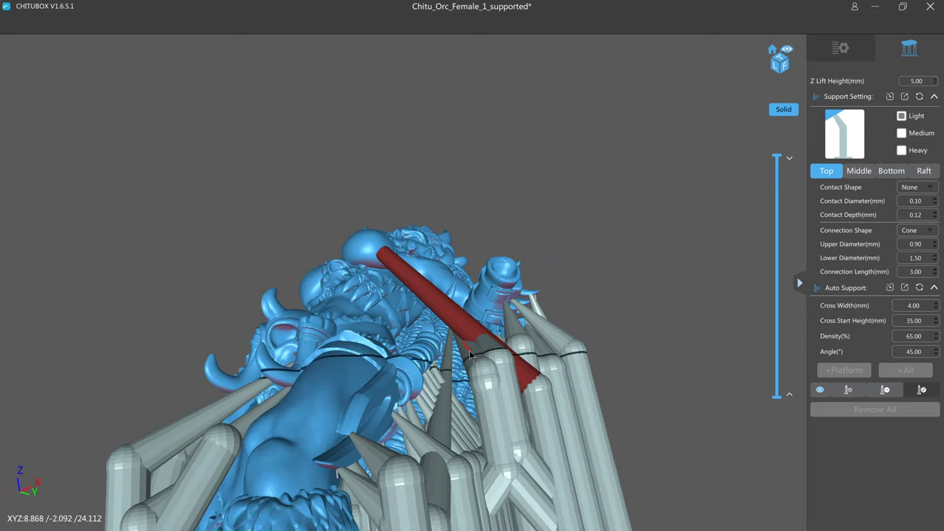
{"action": "left_click", "coordinate": [858, 170]}
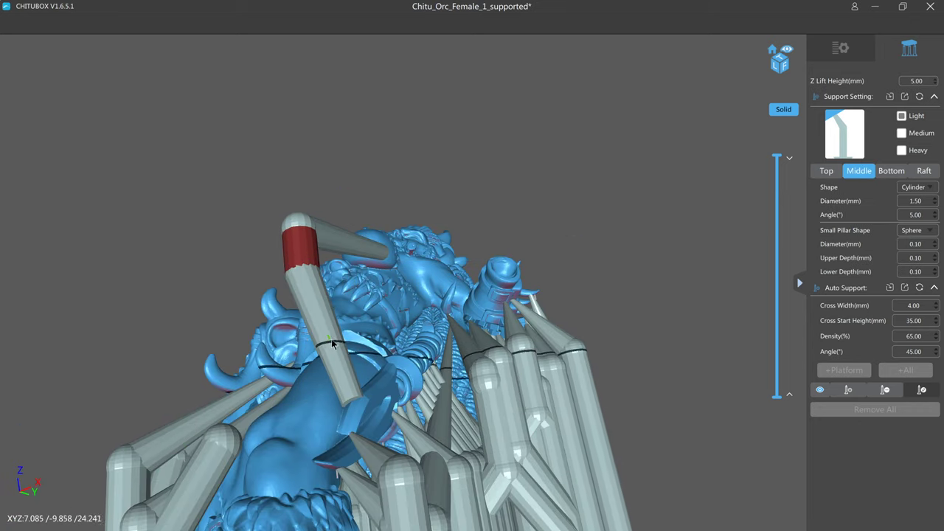
{"action": "left_click_drag", "start_coordinate": [332, 340], "coordinate": [420, 244]}
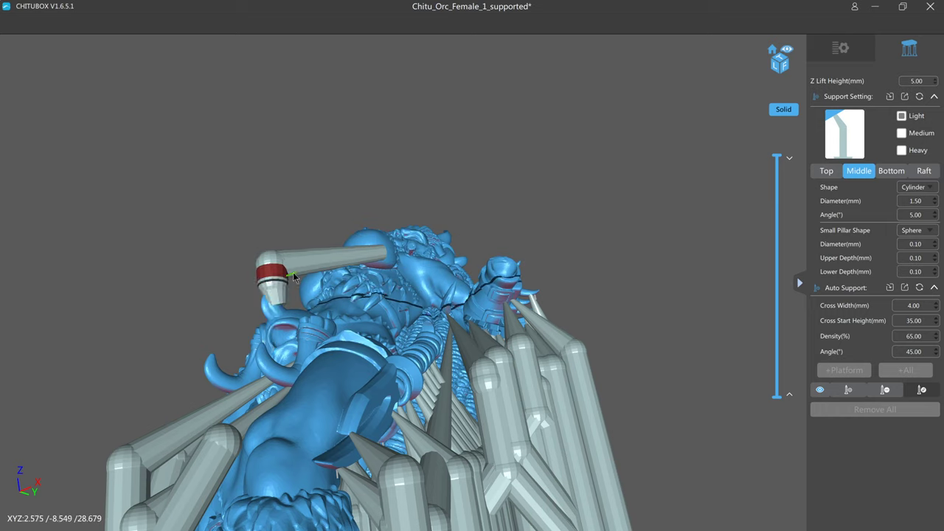
{"action": "left_click_drag", "start_coordinate": [295, 276], "coordinate": [317, 251]}
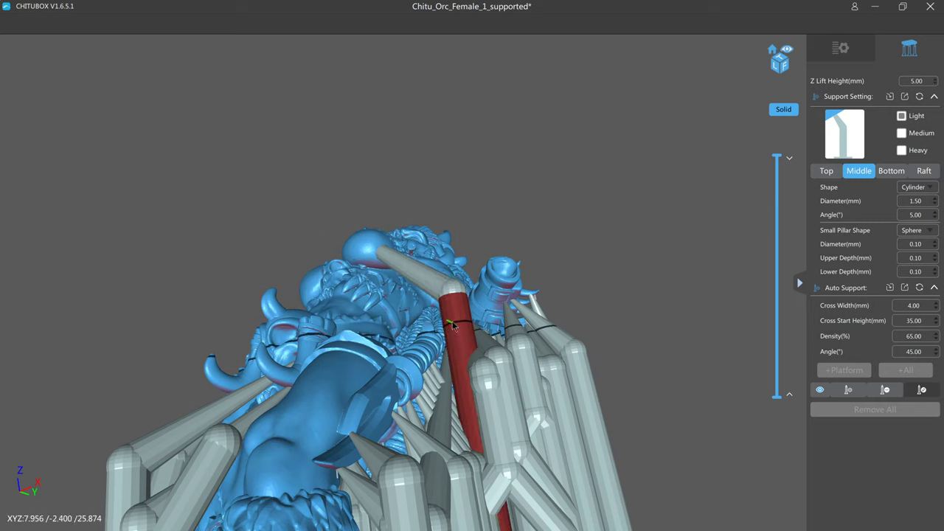
{"action": "left_click_drag", "start_coordinate": [454, 324], "coordinate": [405, 269]}
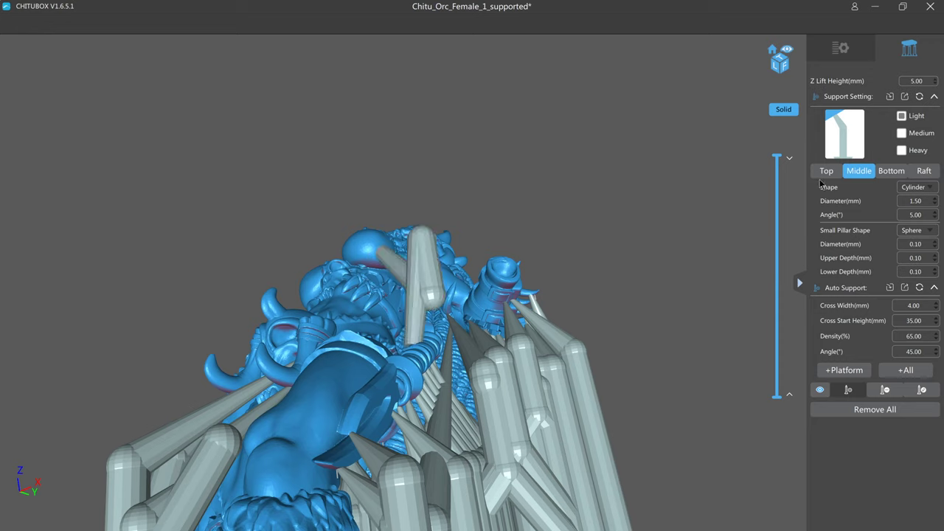
{"action": "left_click", "coordinate": [826, 170]}
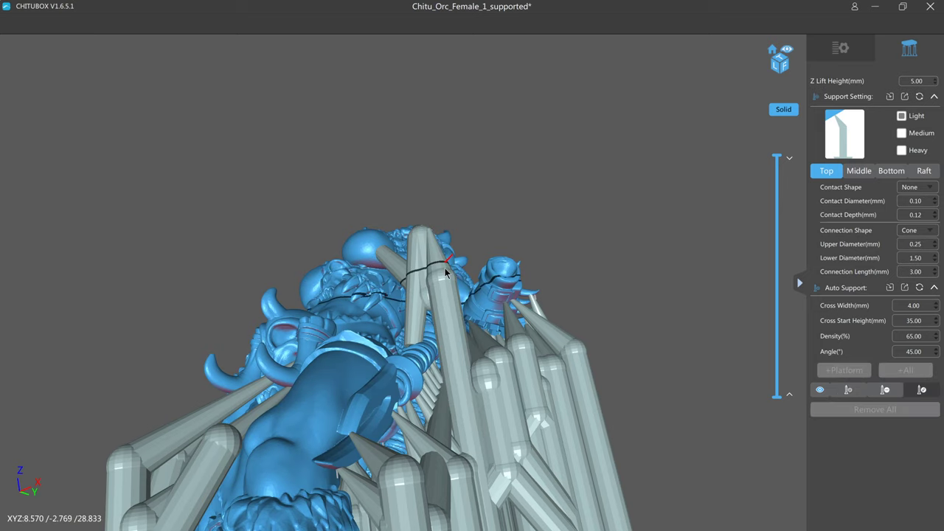
Step: Add more model-to-model struts starting from existing supports near the orc's head
{"action": "left_click", "coordinate": [858, 170]}
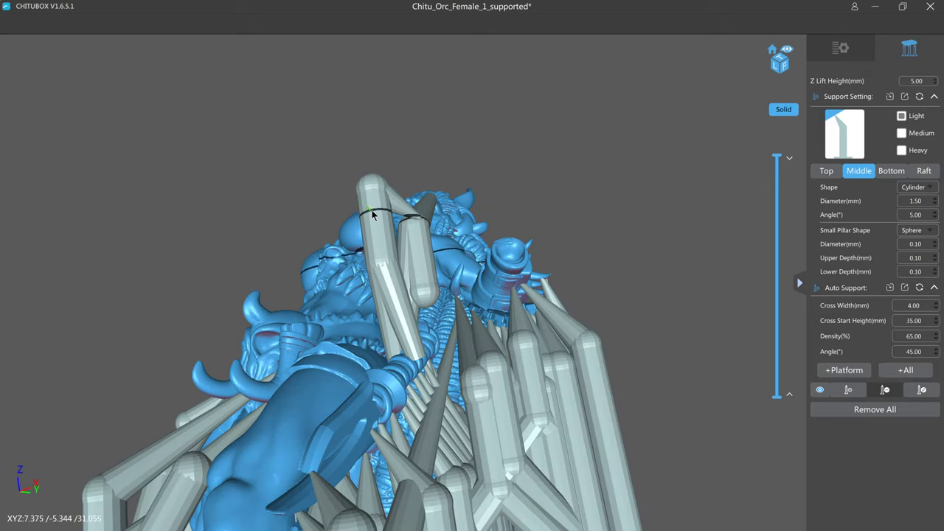
{"action": "left_click", "coordinate": [339, 206]}
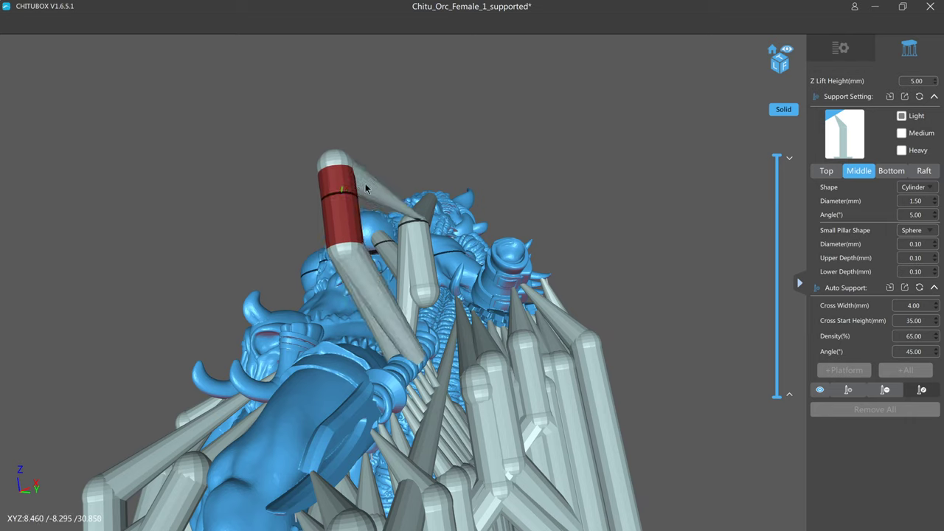
{"action": "left_click_drag", "start_coordinate": [361, 188], "coordinate": [391, 192]}
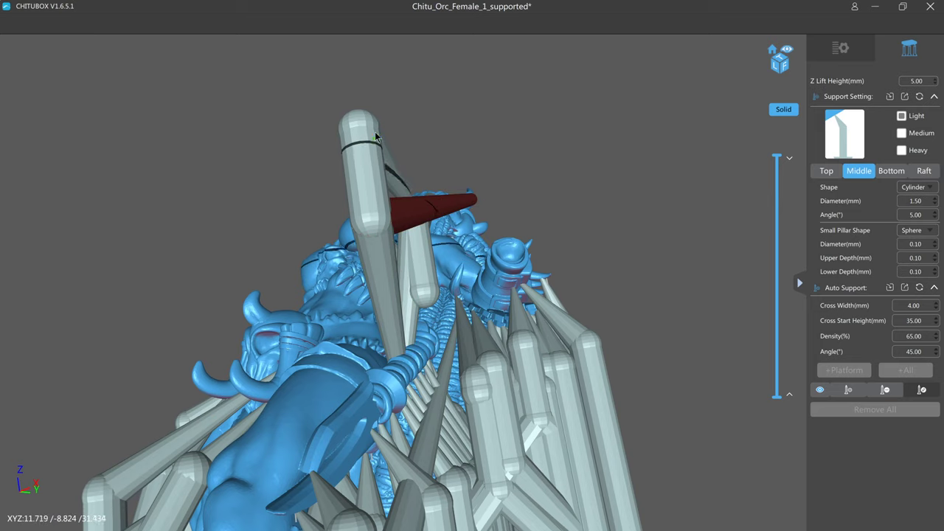
{"action": "left_click_drag", "start_coordinate": [376, 136], "coordinate": [372, 251]}
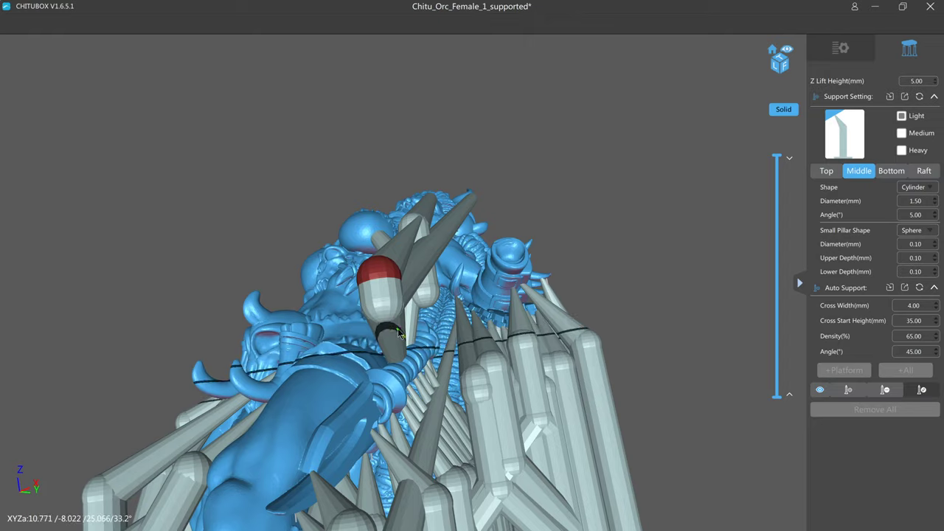
Step: Orbit to inspect the front, chest and arm-underside supports, then request quitting CHITUBOX
{"action": "left_click_drag", "start_coordinate": [399, 332], "coordinate": [468, 236]}
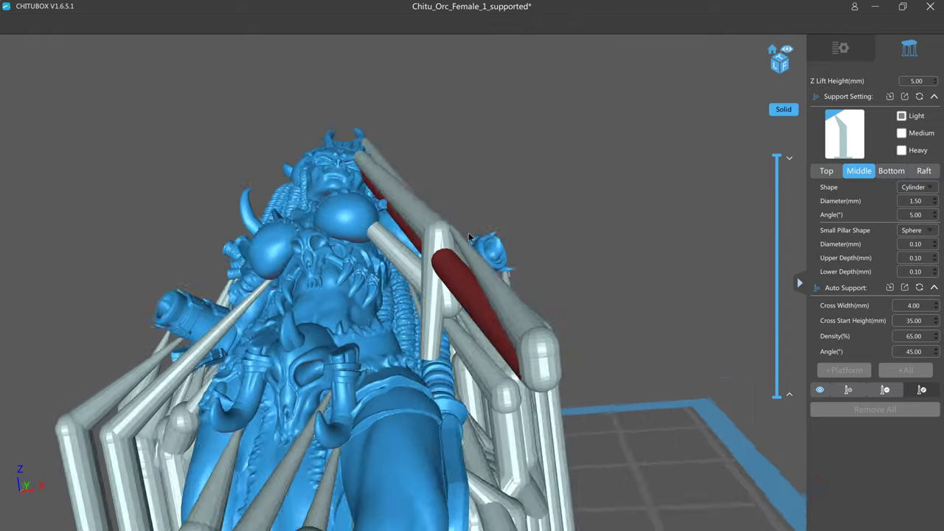
{"action": "left_click_drag", "start_coordinate": [469, 237], "coordinate": [301, 248]}
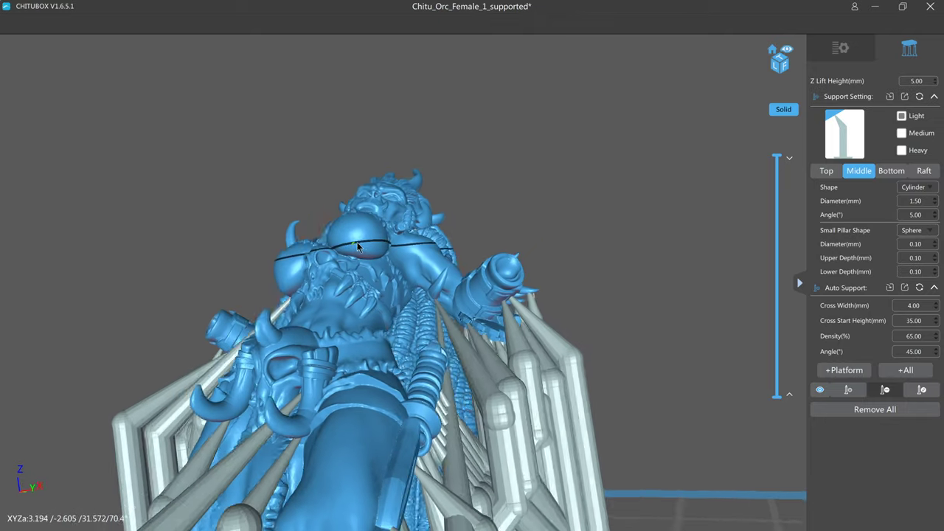
{"action": "left_click_drag", "start_coordinate": [358, 247], "coordinate": [383, 229]}
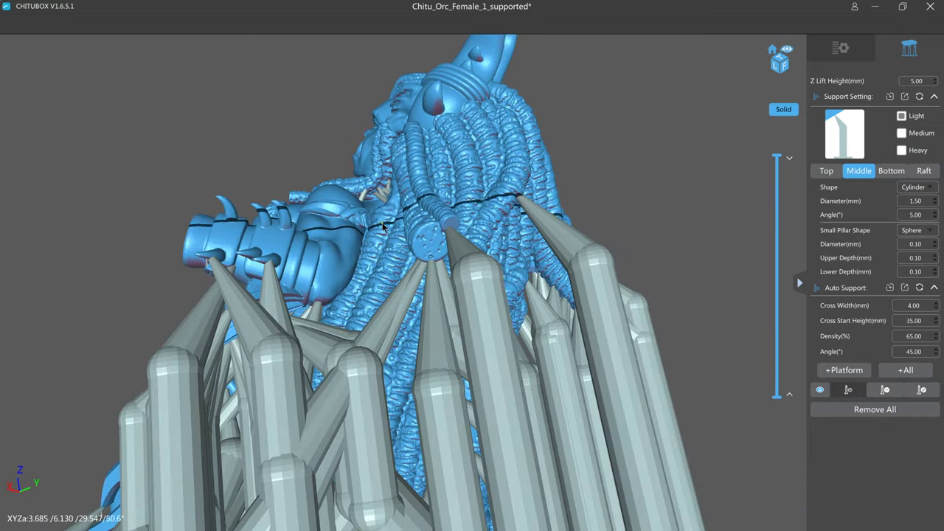
{"action": "left_click", "coordinate": [929, 6]}
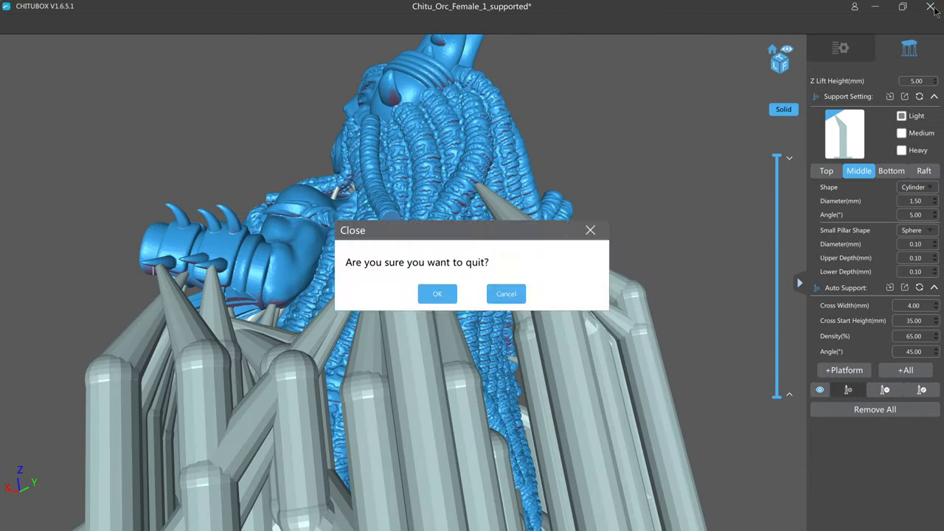
Step: Confirm quitting, then dismiss the Check For Updates notice in the relaunched CHITUBOX 1.6.3
{"action": "left_click", "coordinate": [436, 294]}
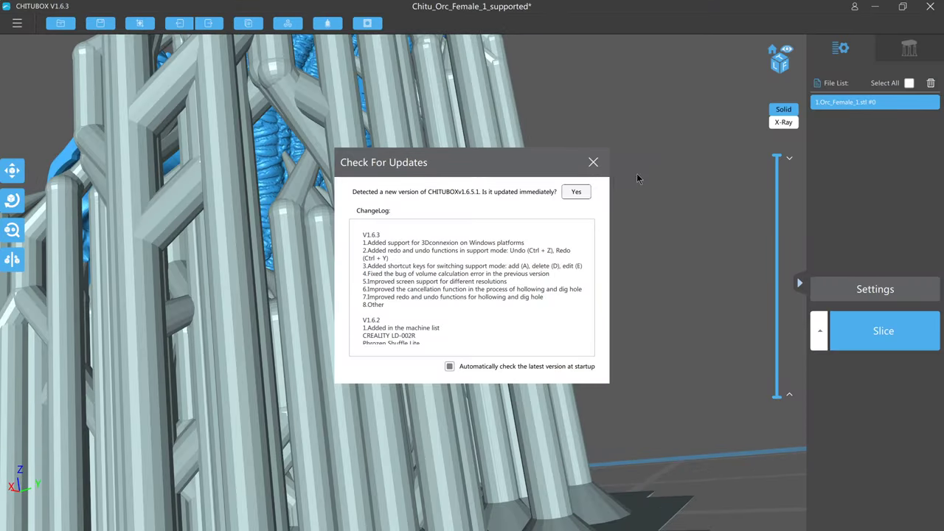
{"action": "left_click", "coordinate": [593, 162]}
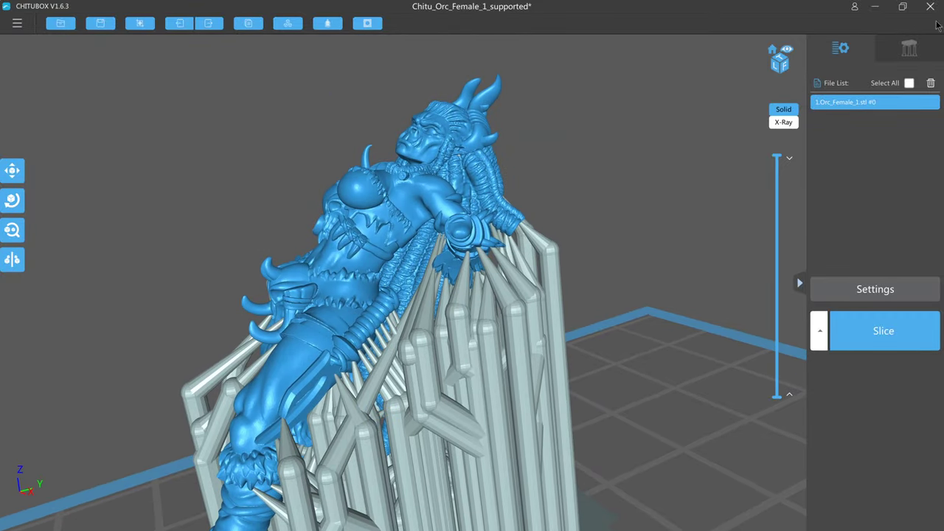
{"action": "mouse_move", "coordinate": [714, 101]}
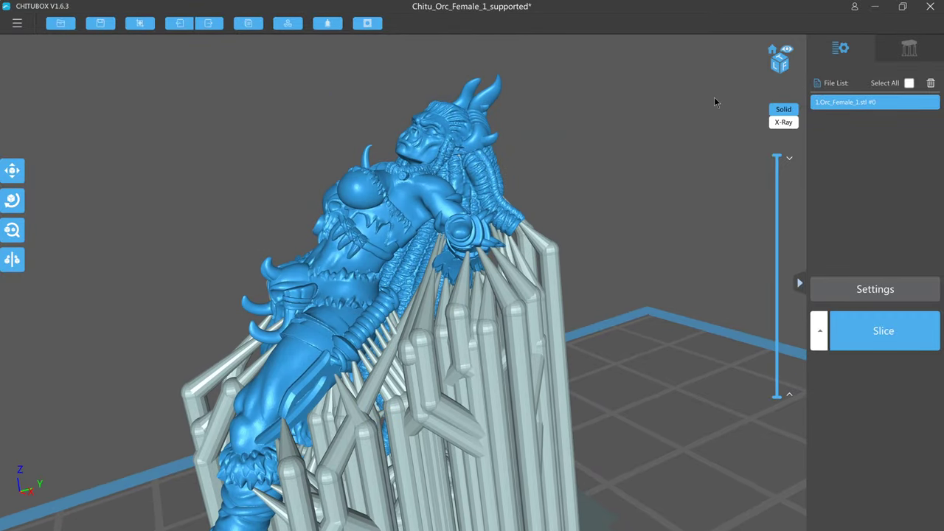